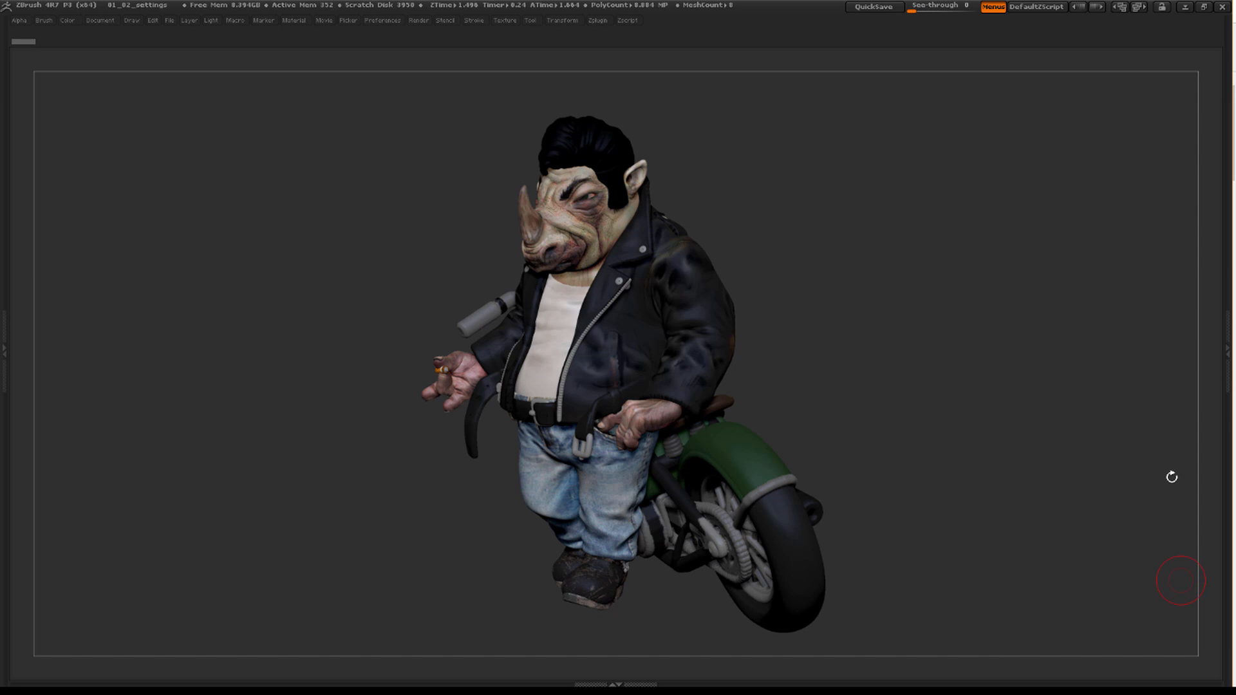
pyautogui.moveTo(888, 245)
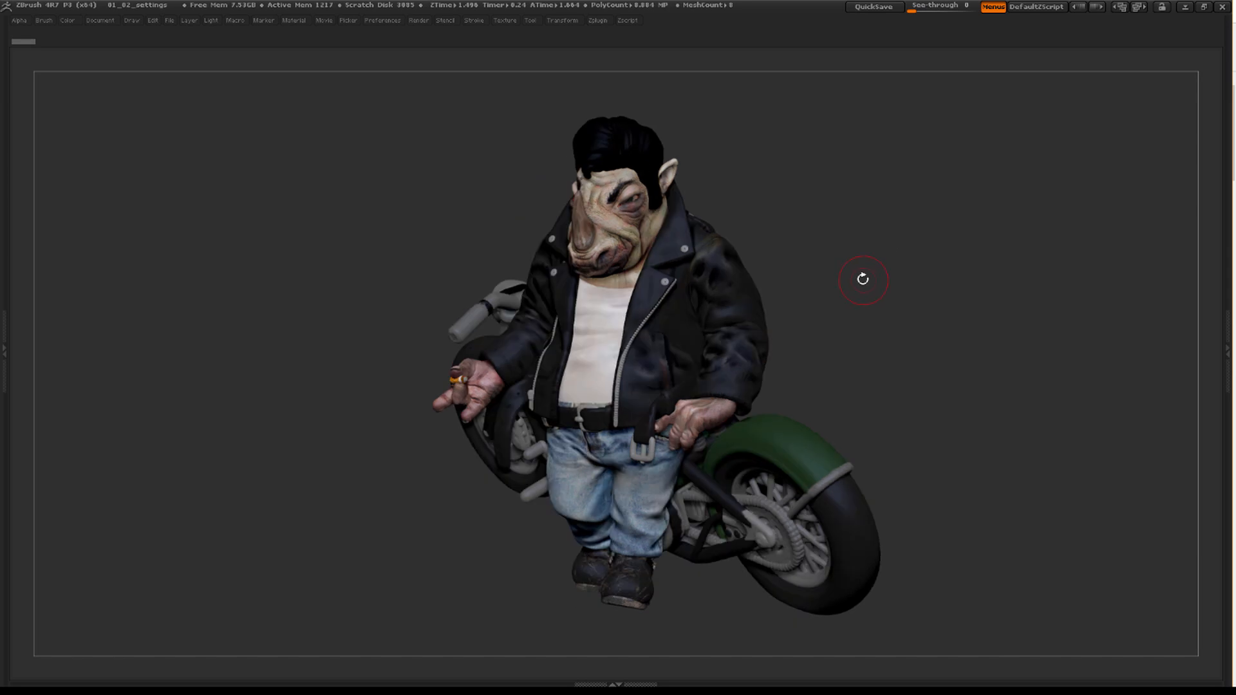
# After inspecting the rhino biker model, go to the 3D Print upload page from the site header.
pyautogui.moveTo(863, 279); pyautogui.dragTo(898, 286)
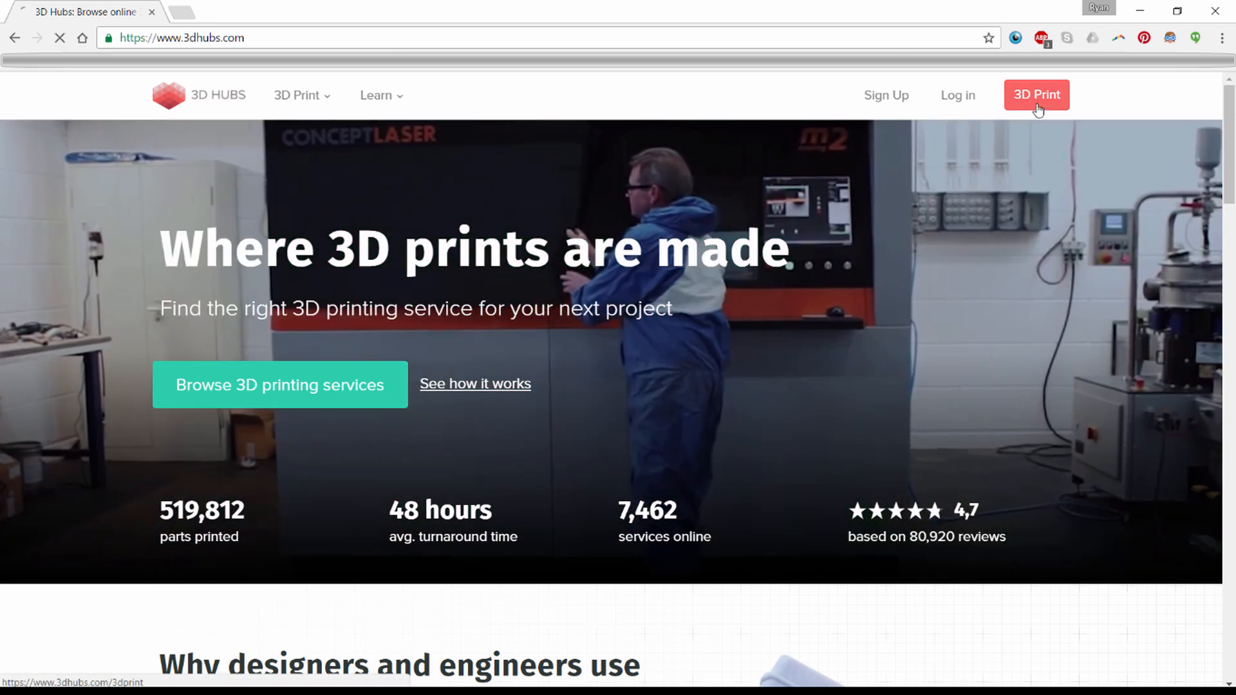
pyautogui.click(1035, 94)
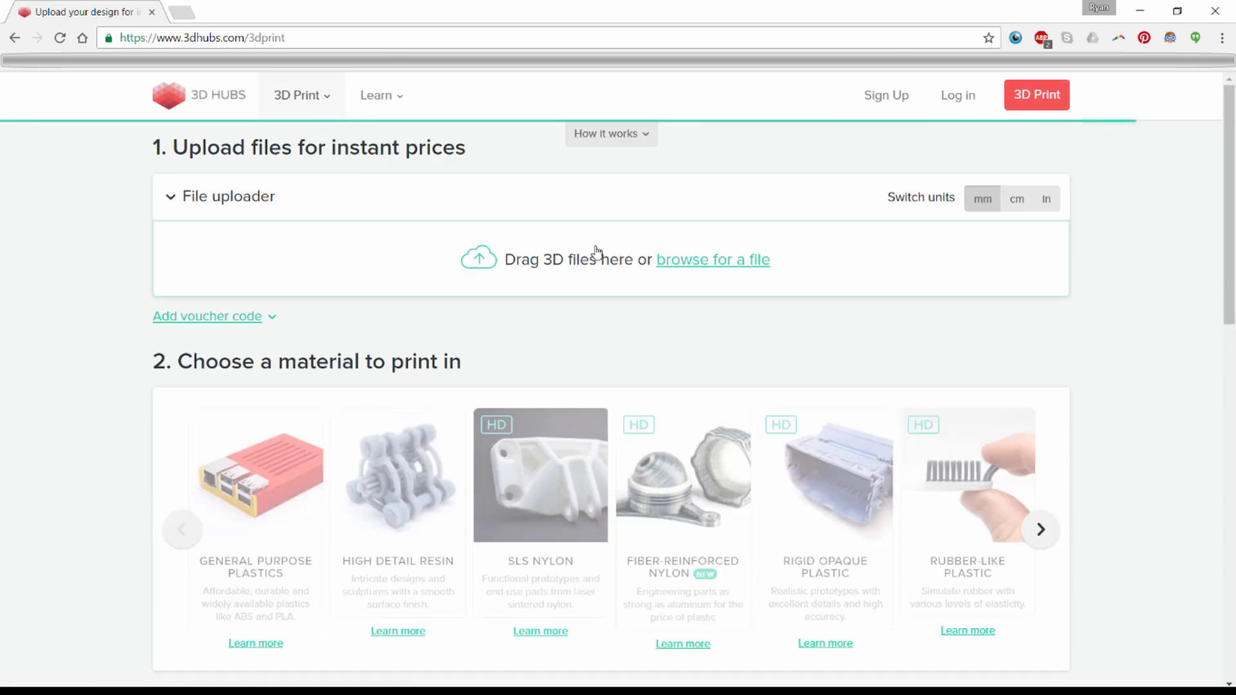
pyautogui.scroll(-3)
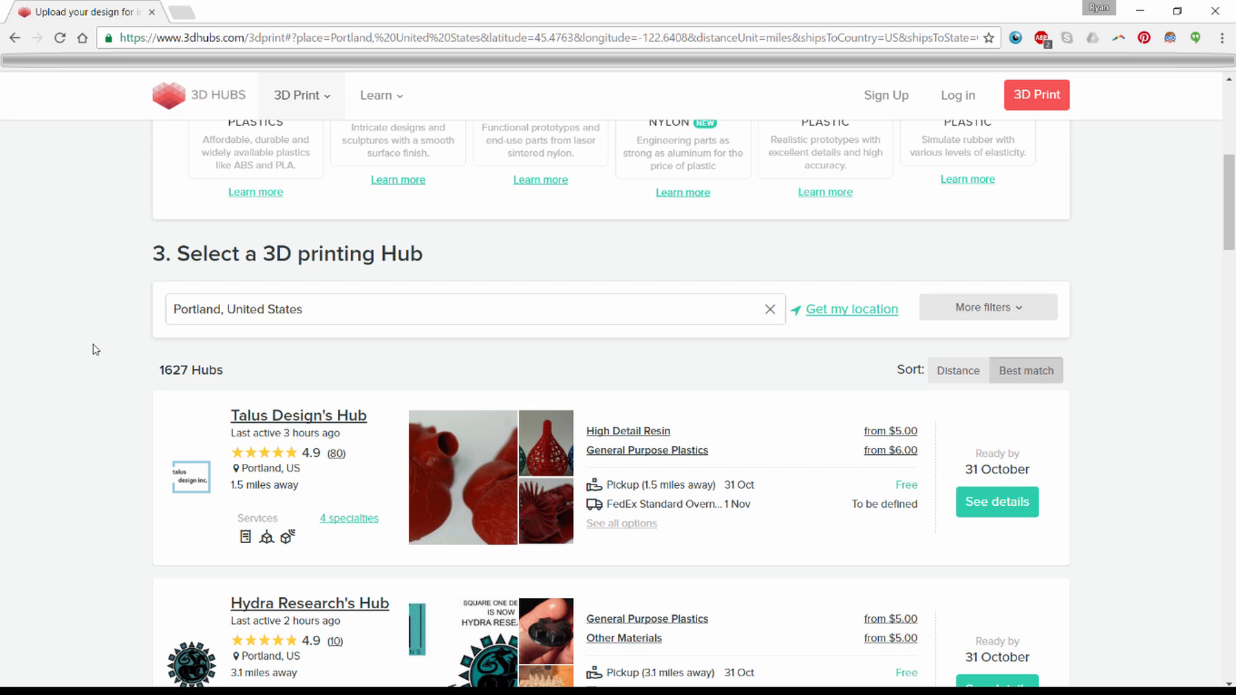
pyautogui.moveTo(94, 347)
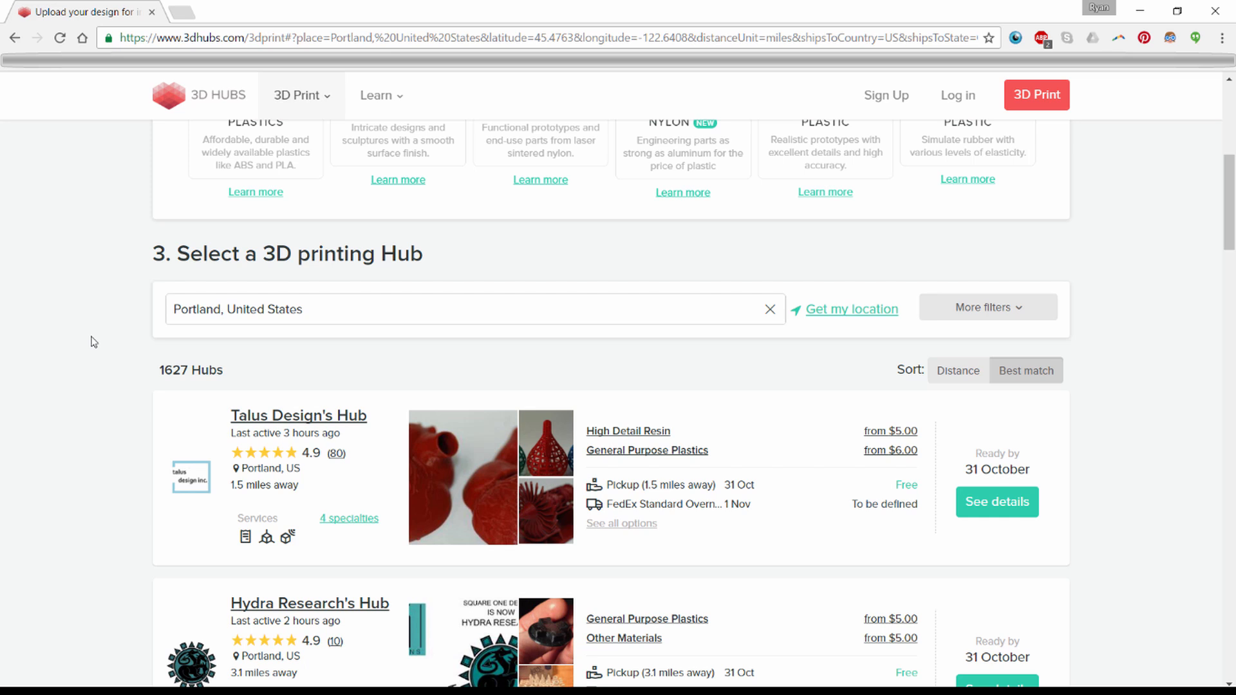
pyautogui.moveTo(90, 341)
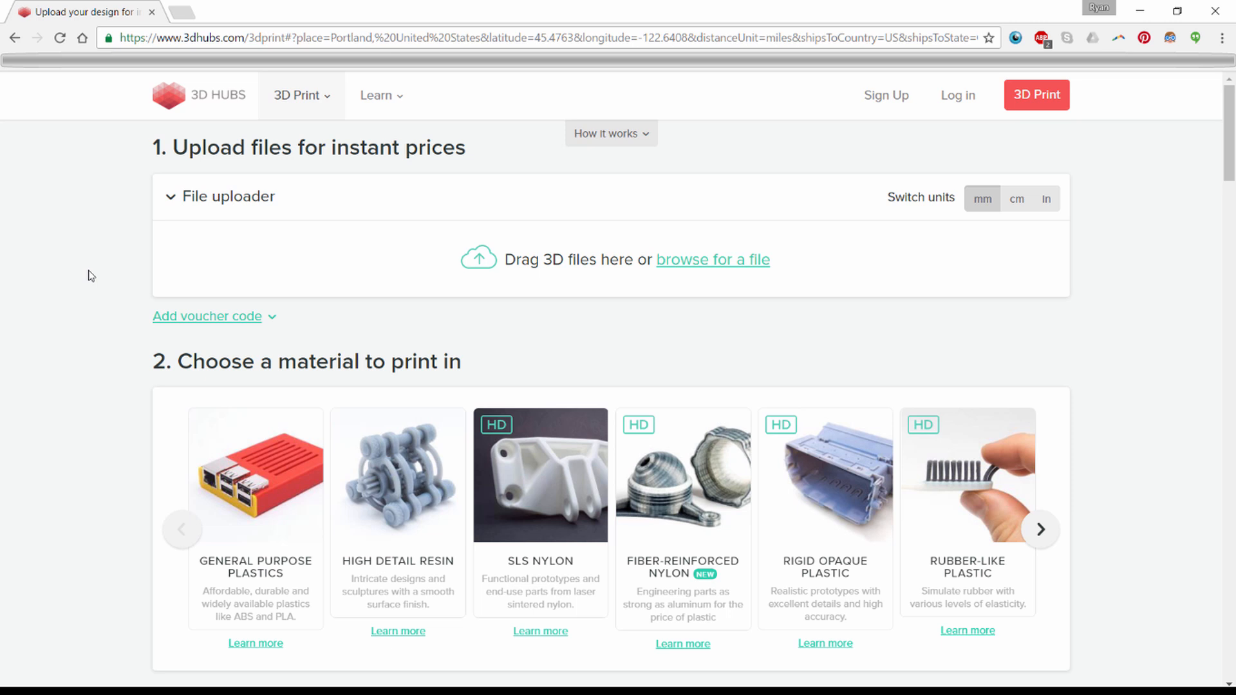
pyautogui.moveTo(591, 235)
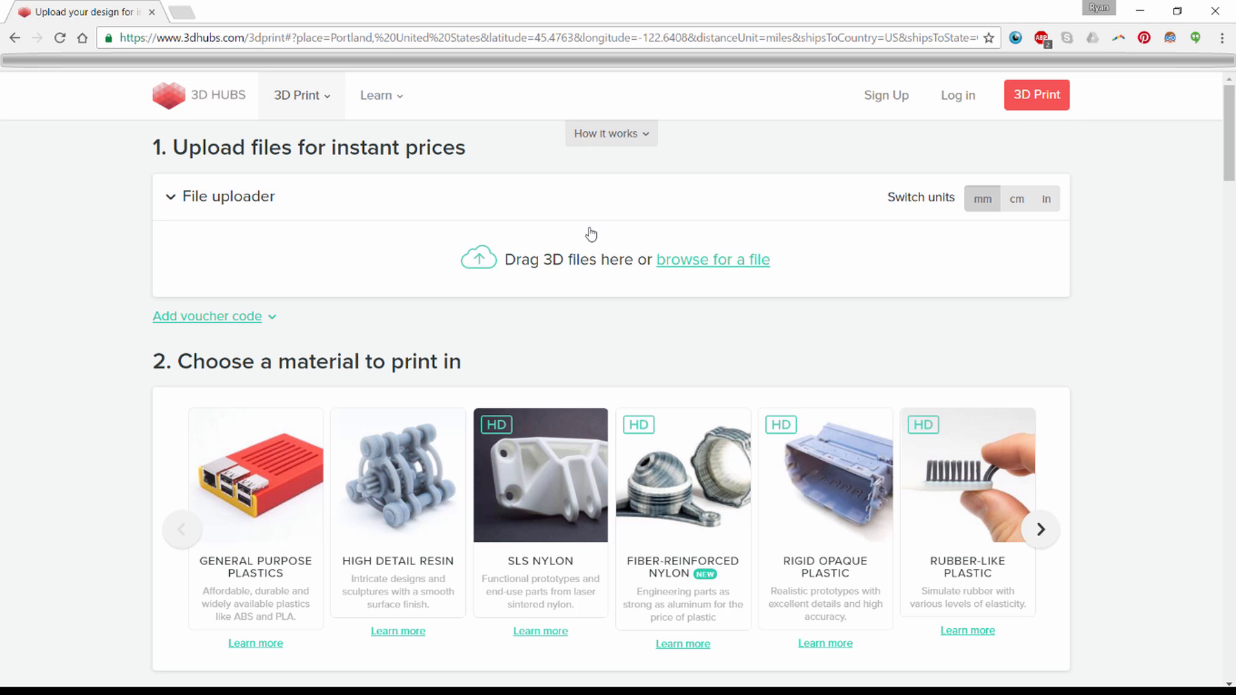
pyautogui.moveTo(1048, 199)
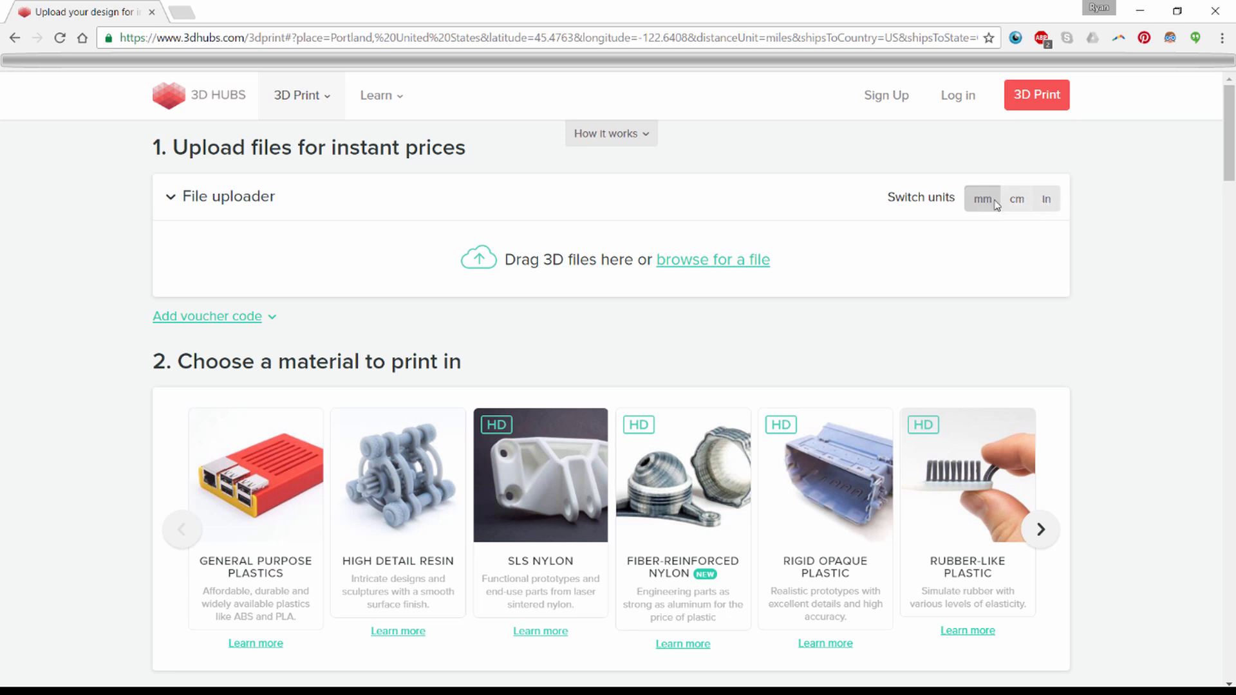
# Switch the File uploader's units to inches before adding the model.
pyautogui.click(1046, 198)
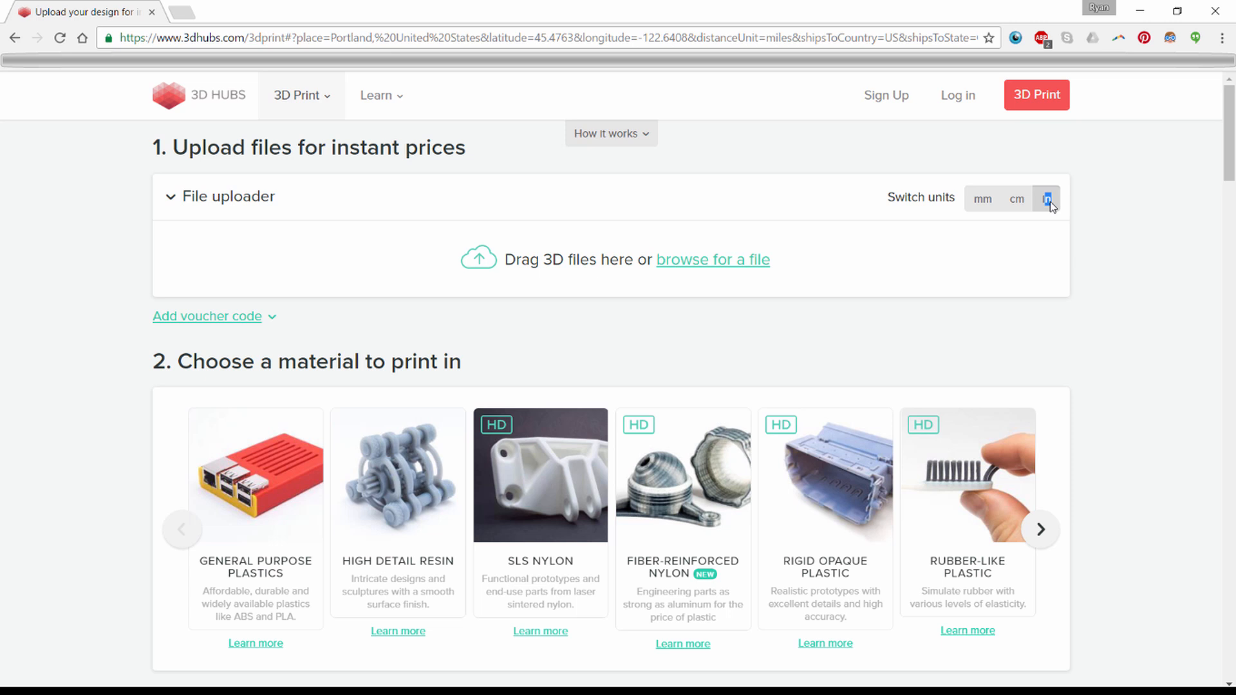
pyautogui.moveTo(1058, 206)
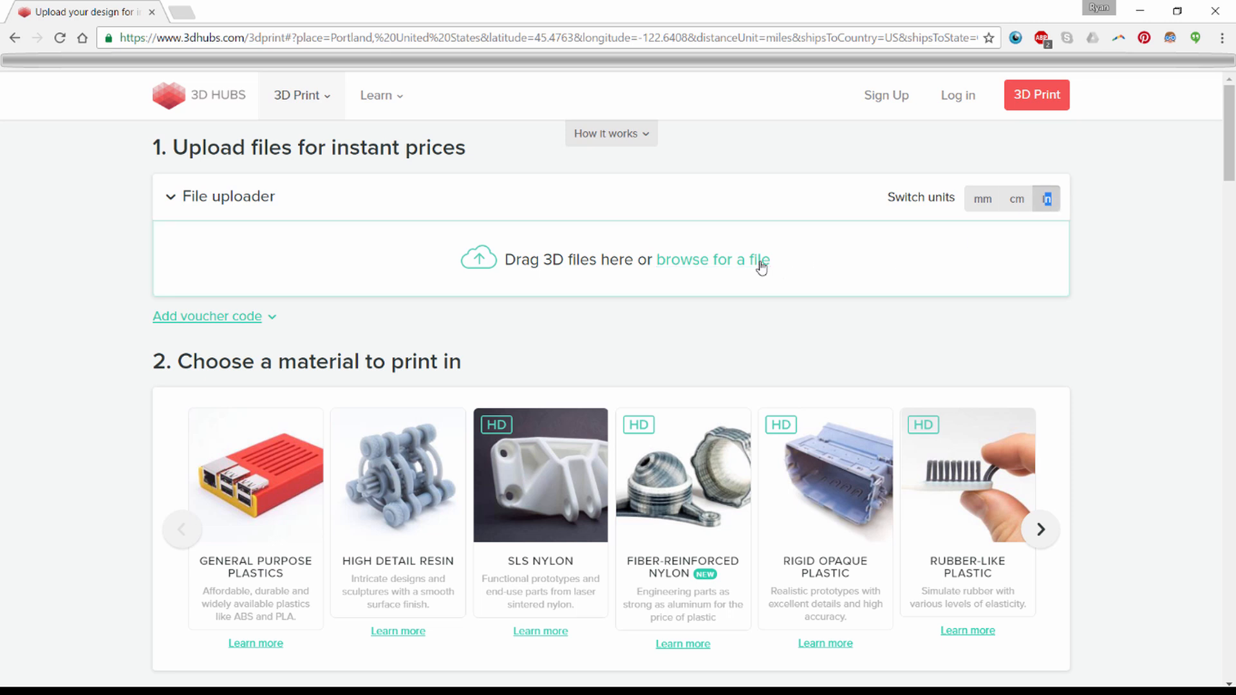
pyautogui.moveTo(753, 264)
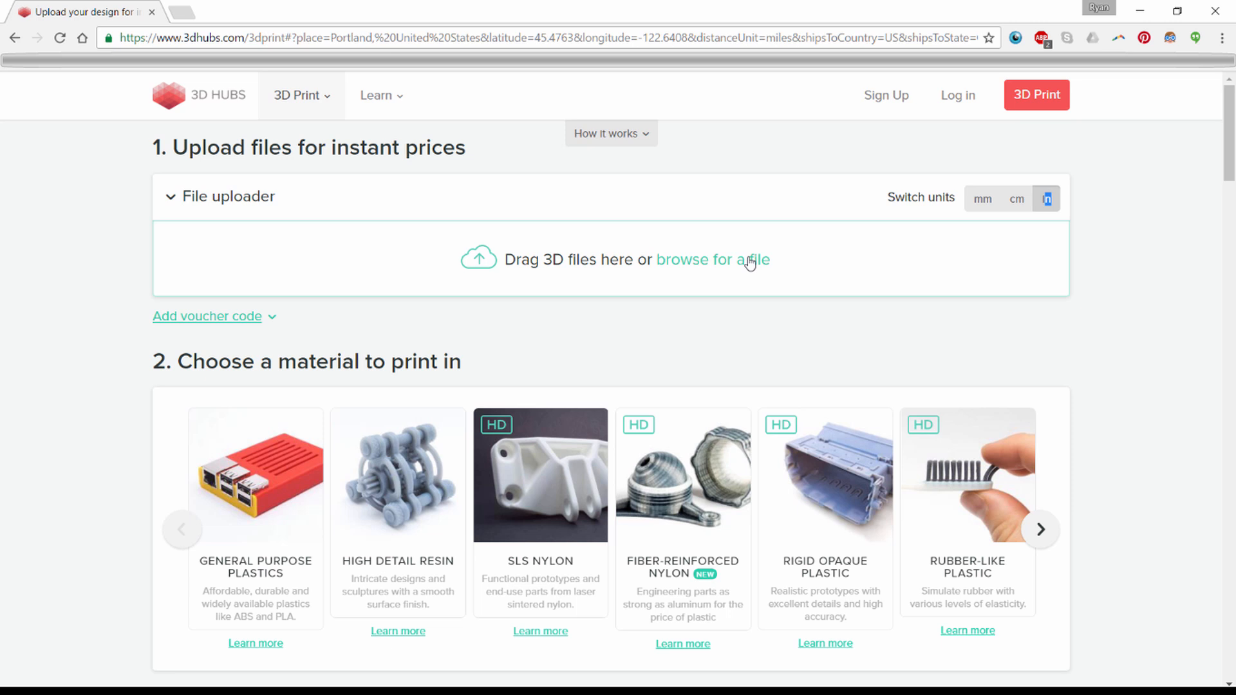
pyautogui.moveTo(785, 181)
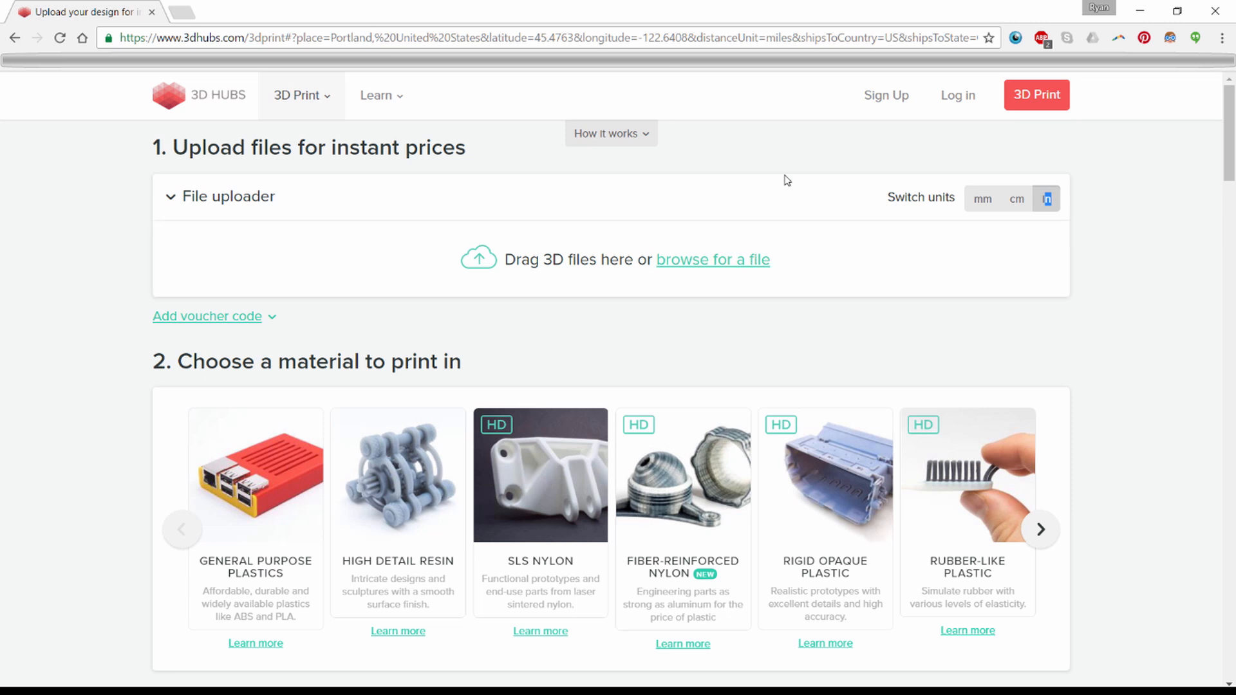
pyautogui.click(713, 259)
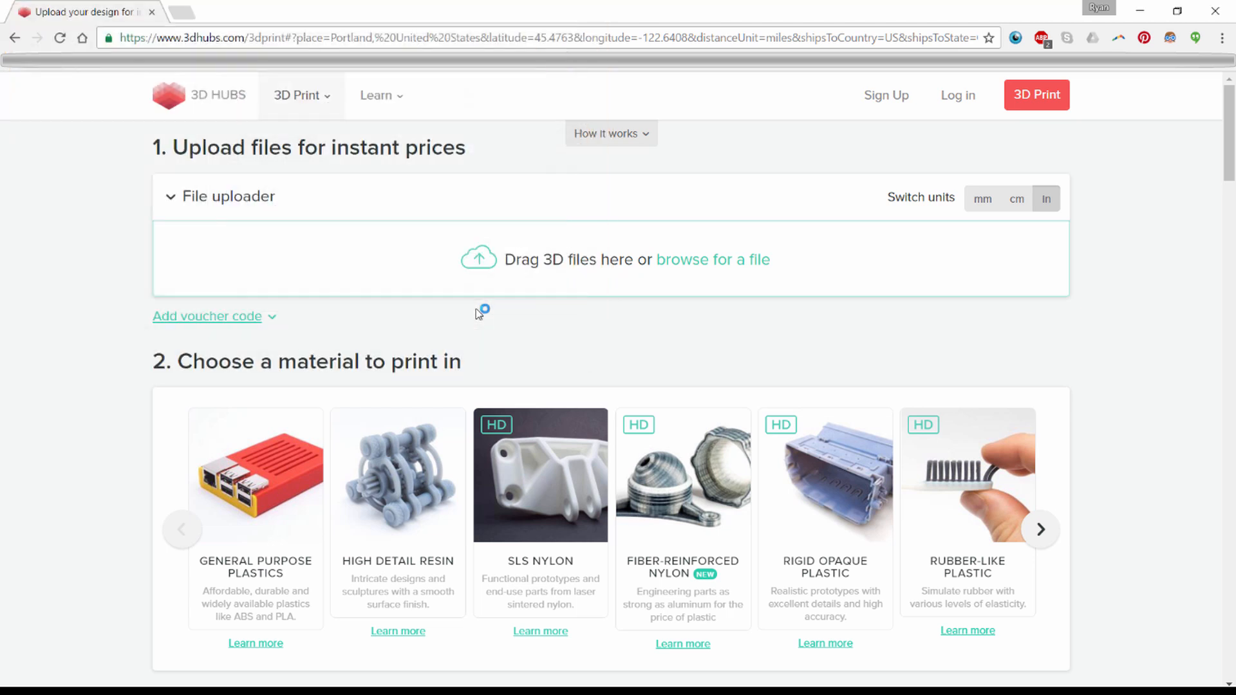
# Upload rhino_and_bike_inches.obj, listed at 12 × 9.5 × 6.8 cm, quantity 1.
pyautogui.click(712, 259)
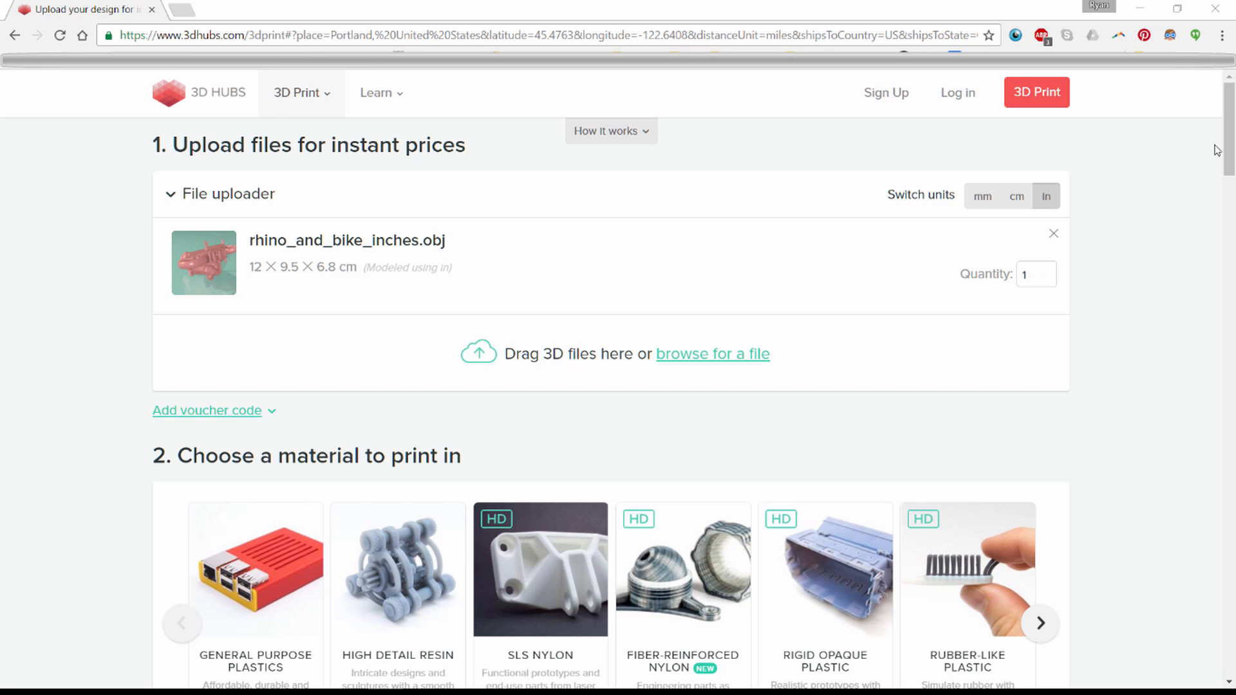
pyautogui.scroll(-3)
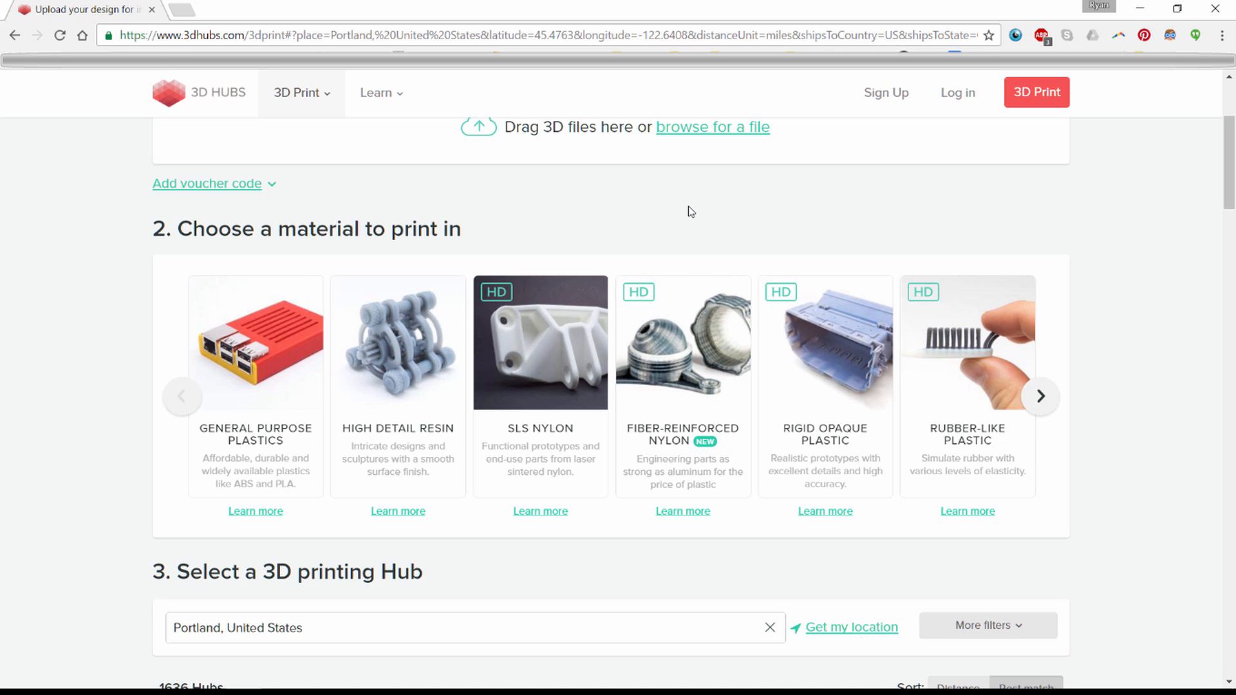
pyautogui.moveTo(690, 208)
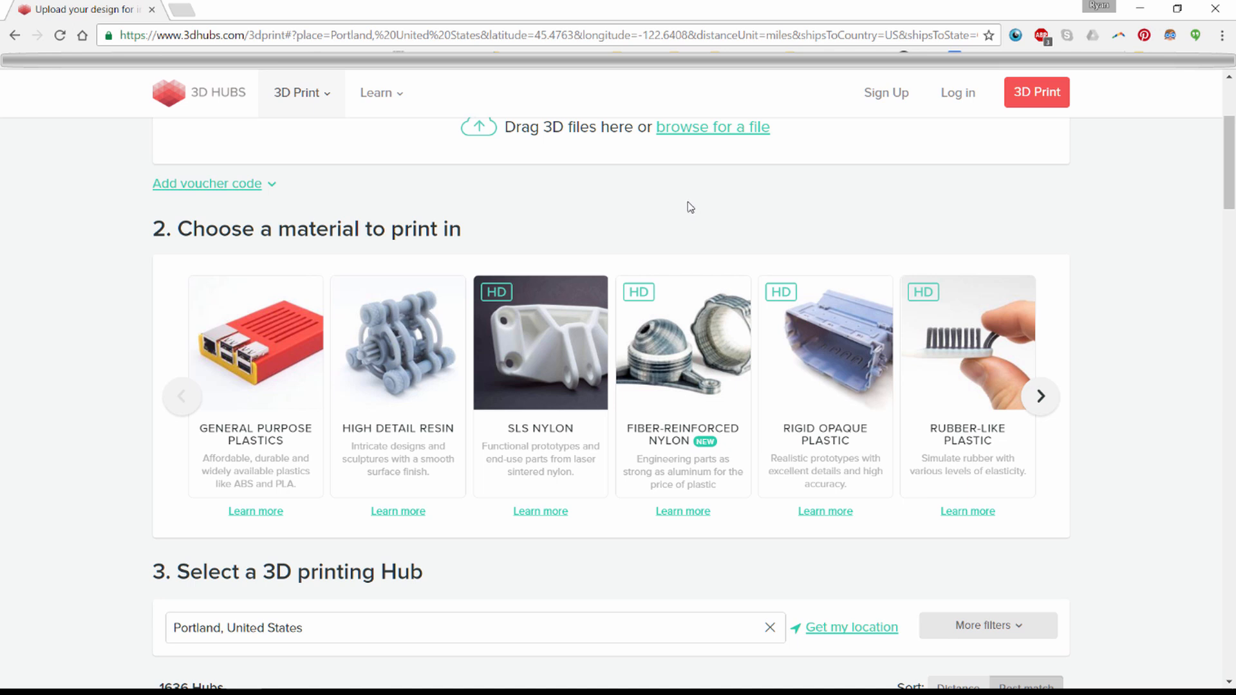
pyautogui.moveTo(953, 233)
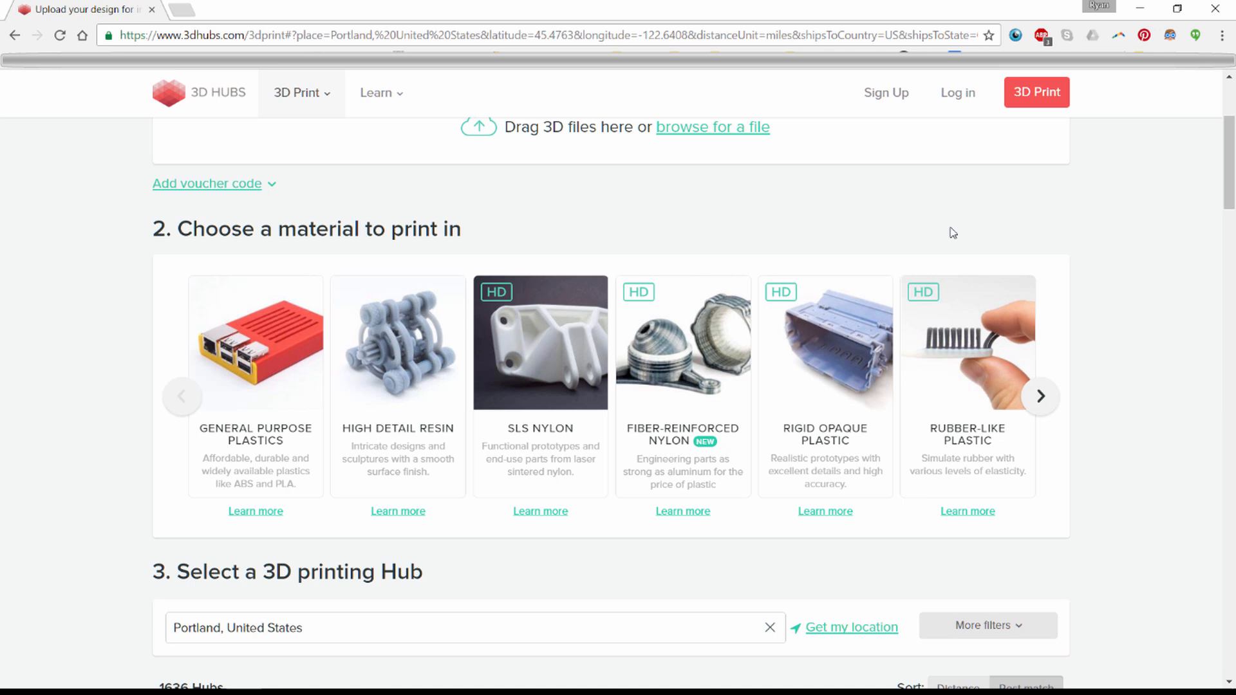
# Choose the Full Color Sandstone material card, narrowing the list to 46 hubs.
pyautogui.click(1040, 397)
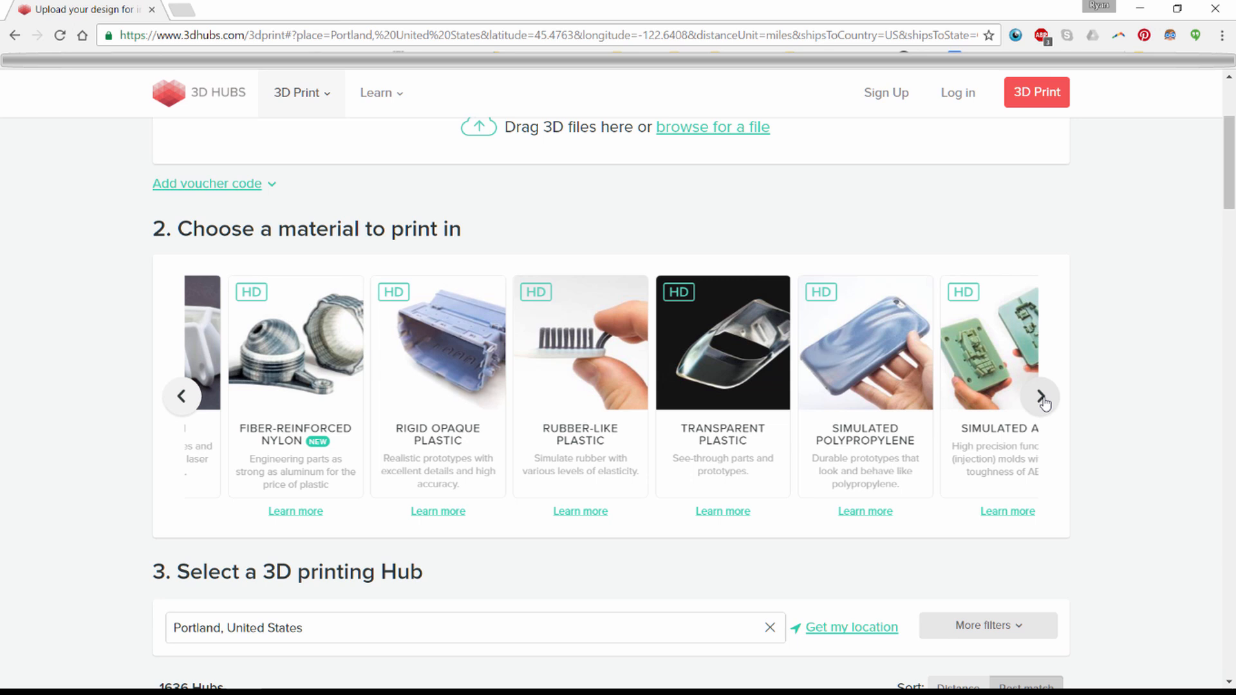
pyautogui.click(1041, 395)
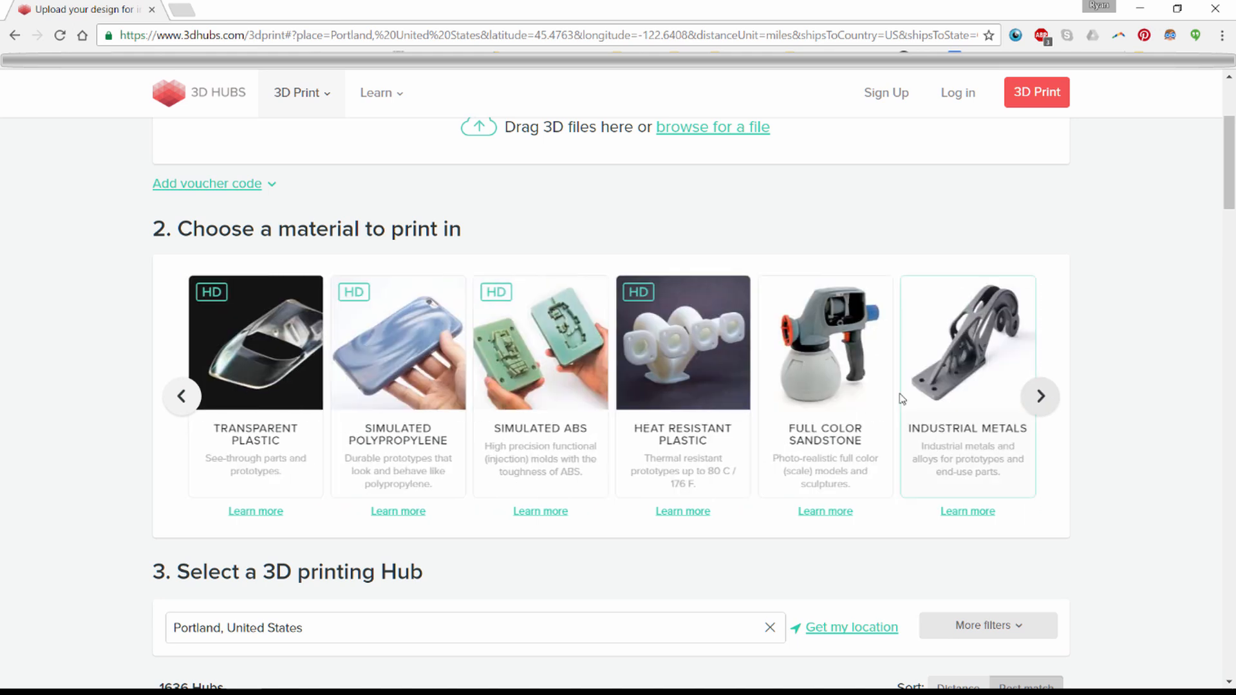
pyautogui.click(824, 343)
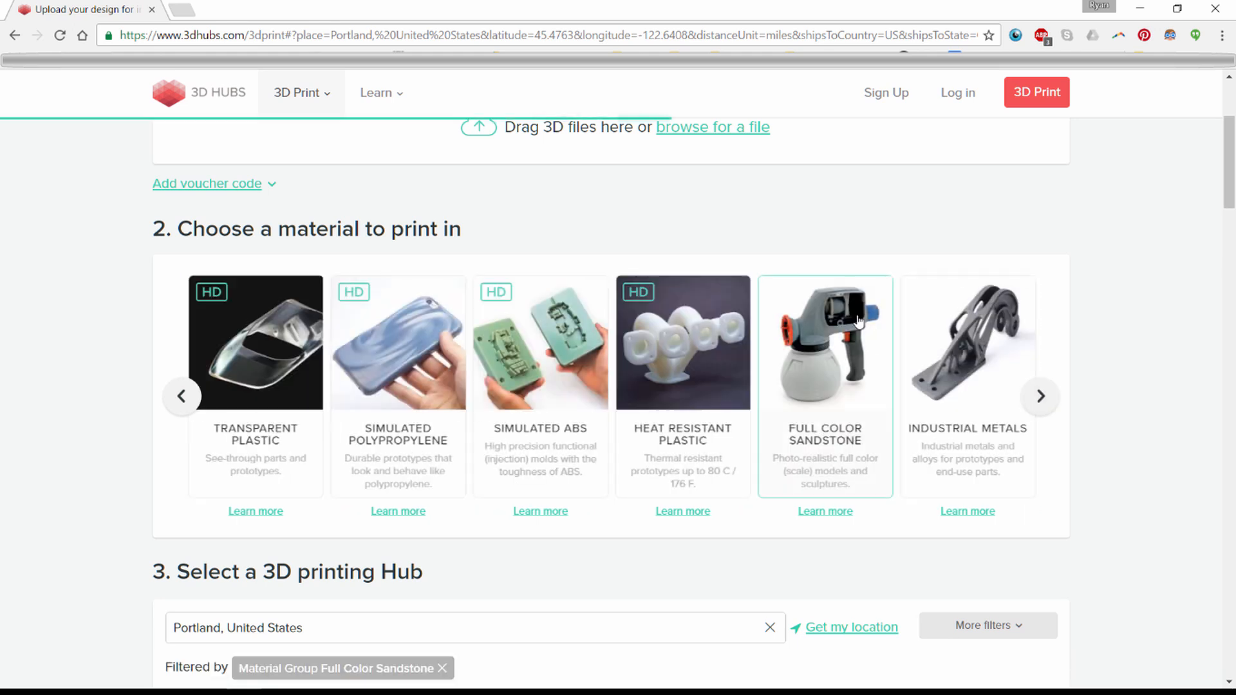
pyautogui.scroll(-3)
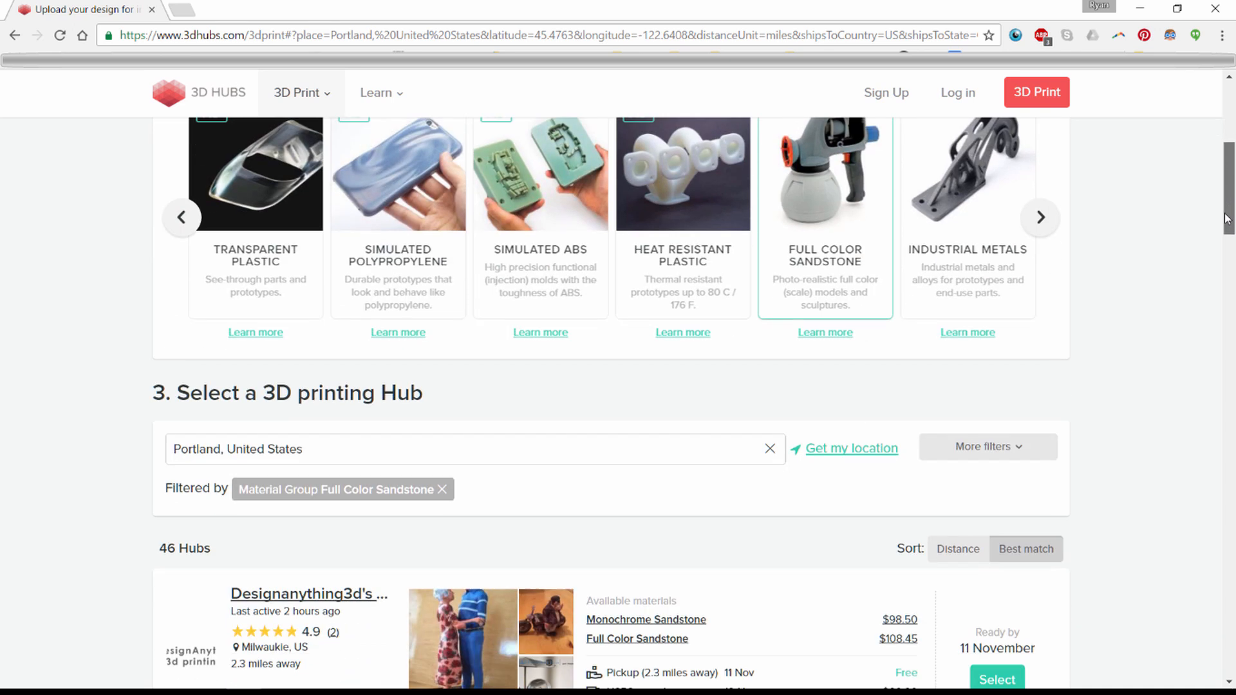
# View Designanything3d's photo gallery of past full-color rhino biker prints, then close it.
pyautogui.scroll(-3)
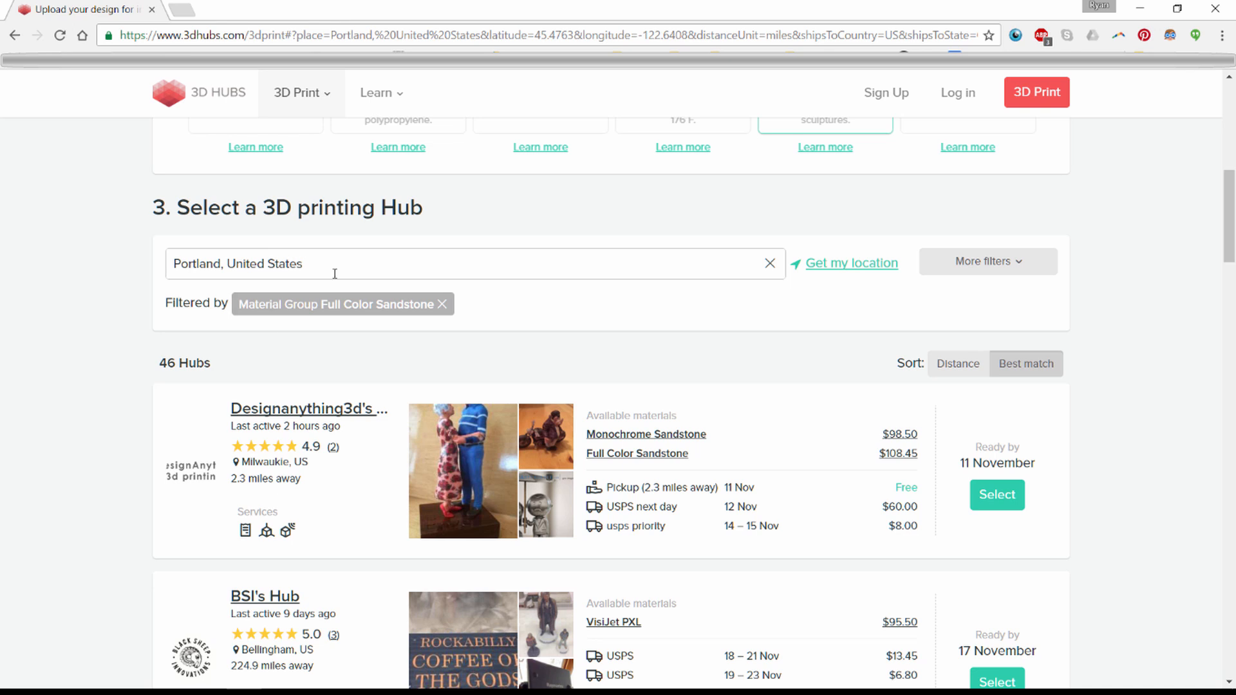
pyautogui.scroll(-3)
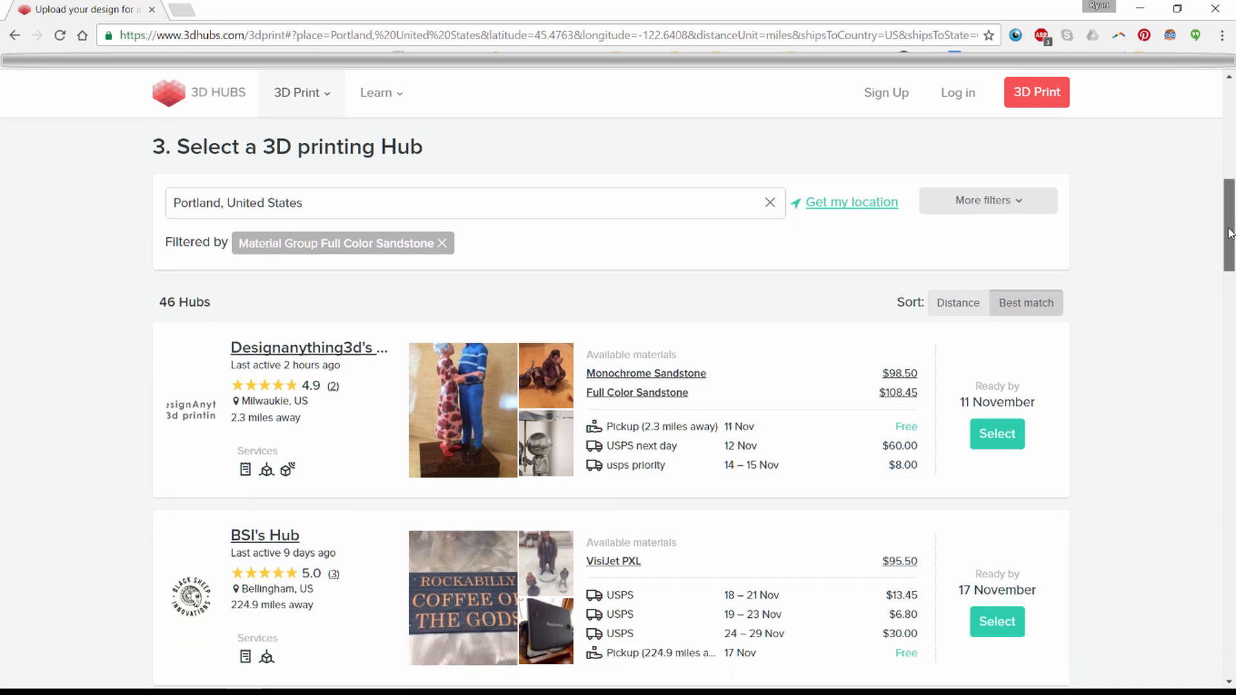
pyautogui.scroll(-3)
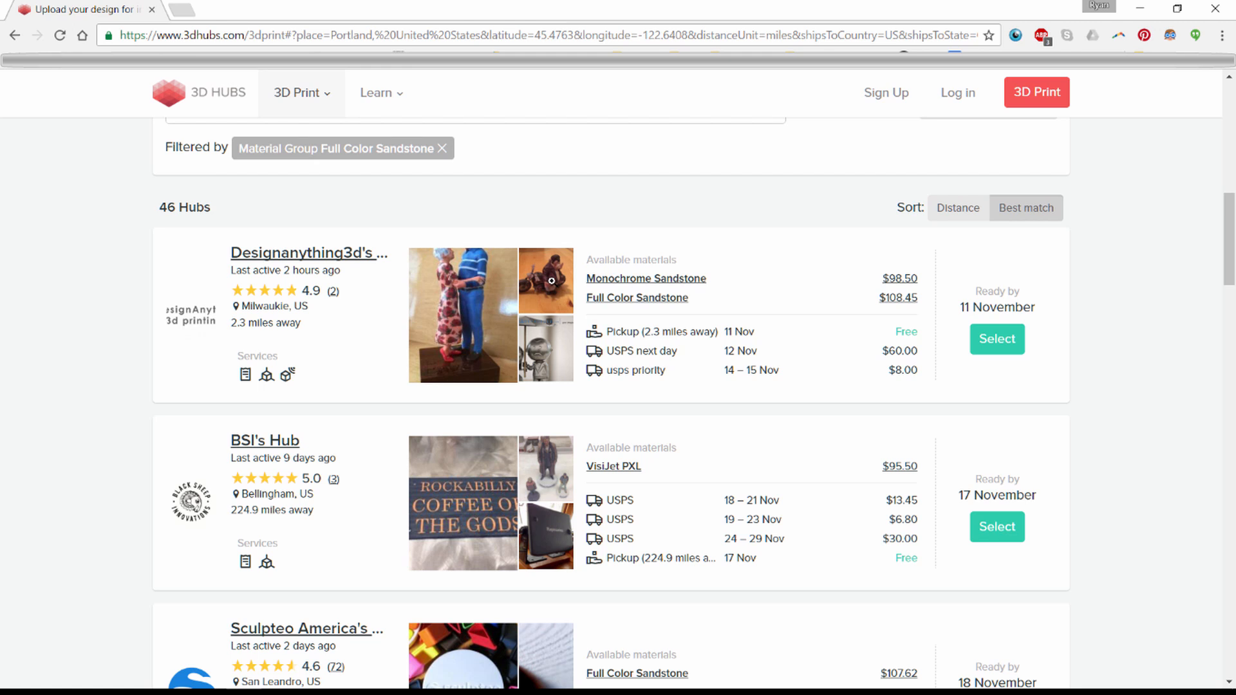
pyautogui.click(546, 281)
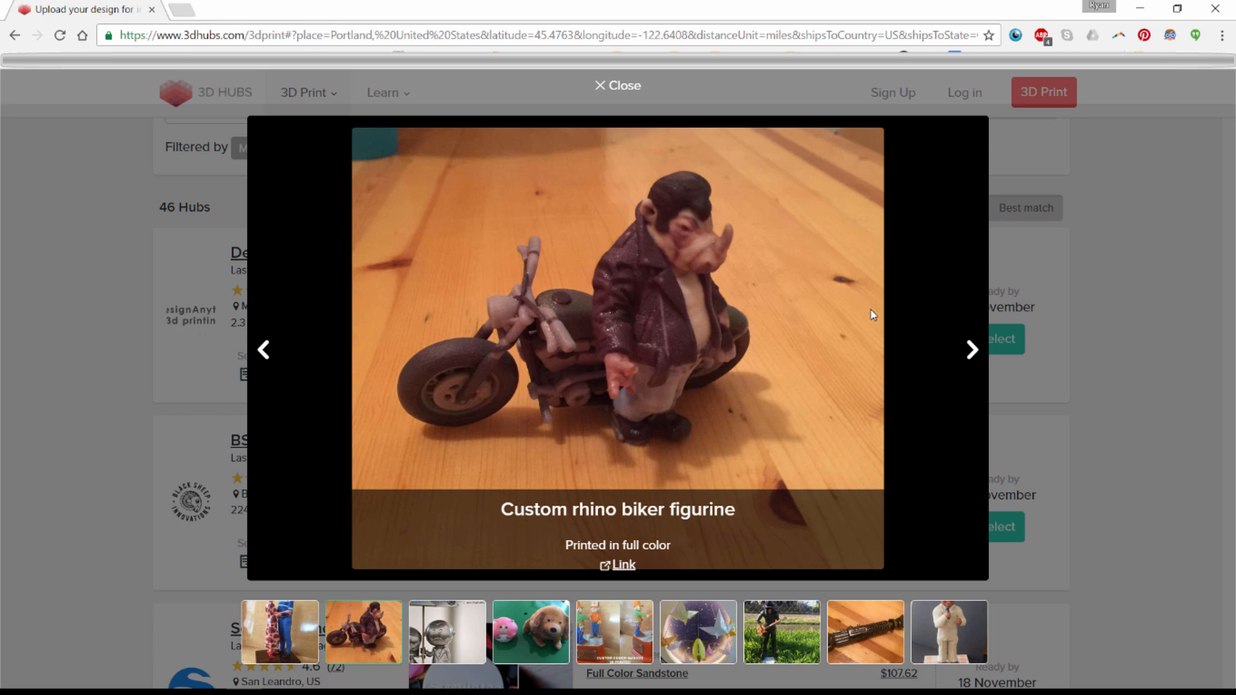
pyautogui.click(617, 85)
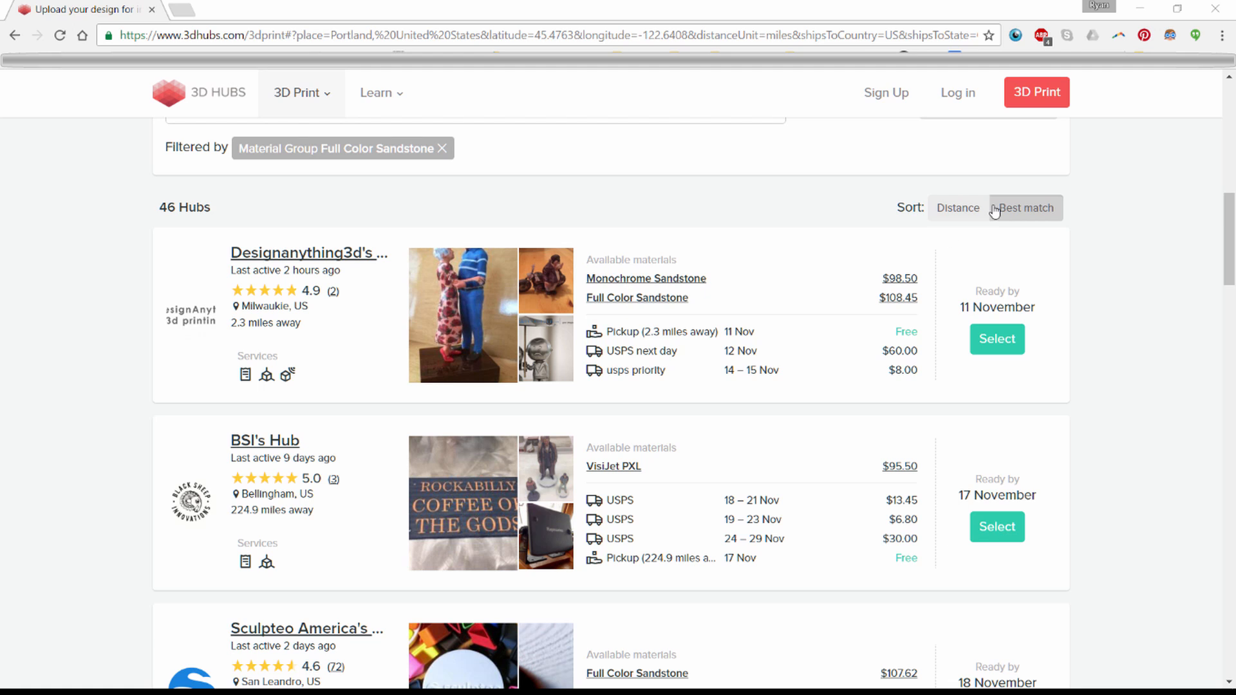
# Sort the 46 Full Color Sandstone hubs by Best match.
pyautogui.click(1027, 207)
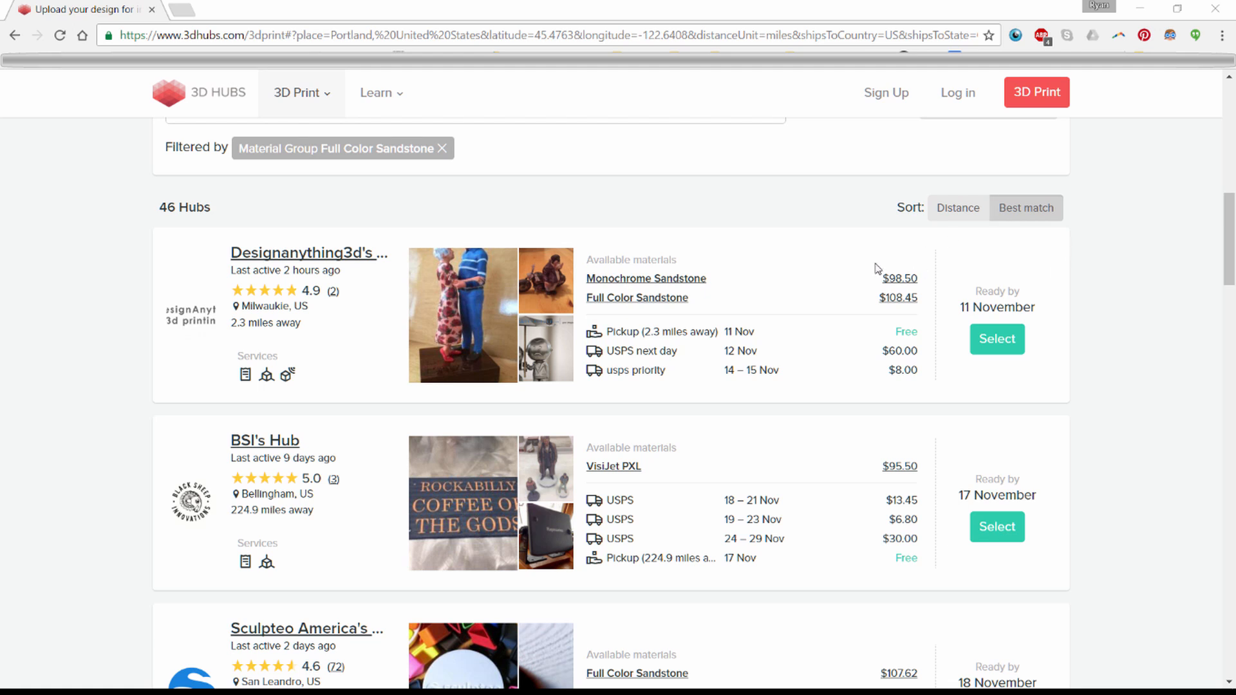
pyautogui.moveTo(940, 219)
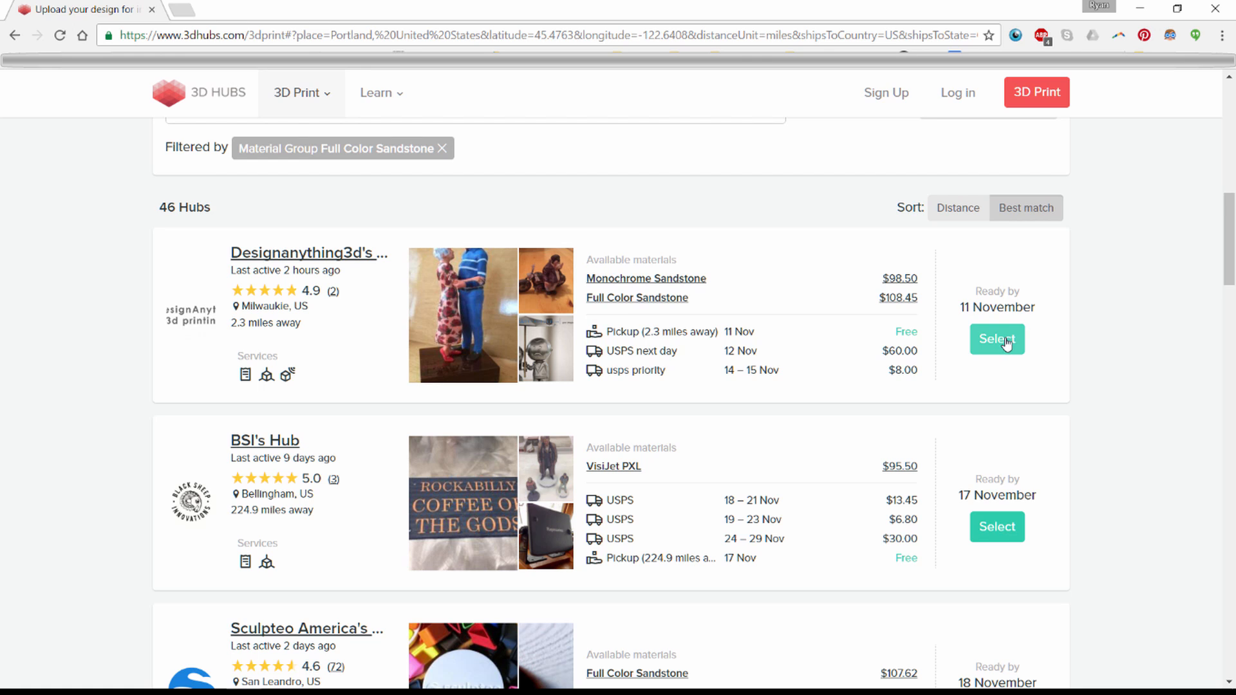
# Select Designanything3d's Hub with Full Color Sandstone at $108.45 and color blue.
pyautogui.click(997, 339)
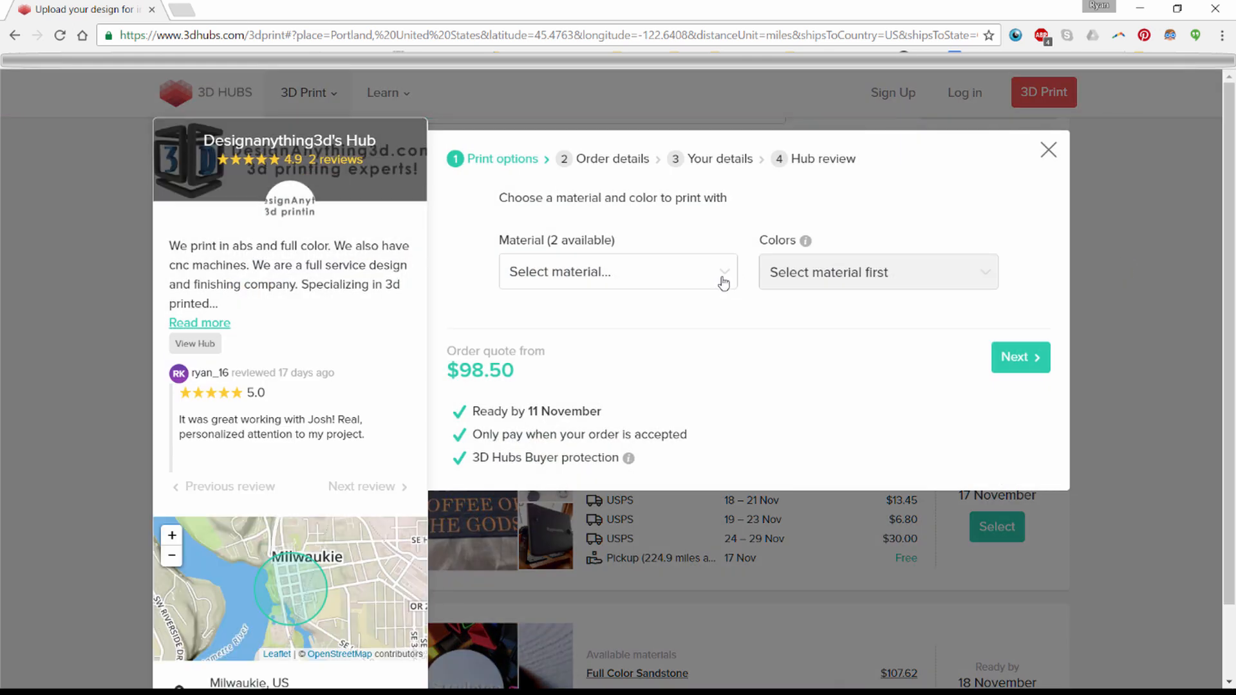
pyautogui.click(618, 272)
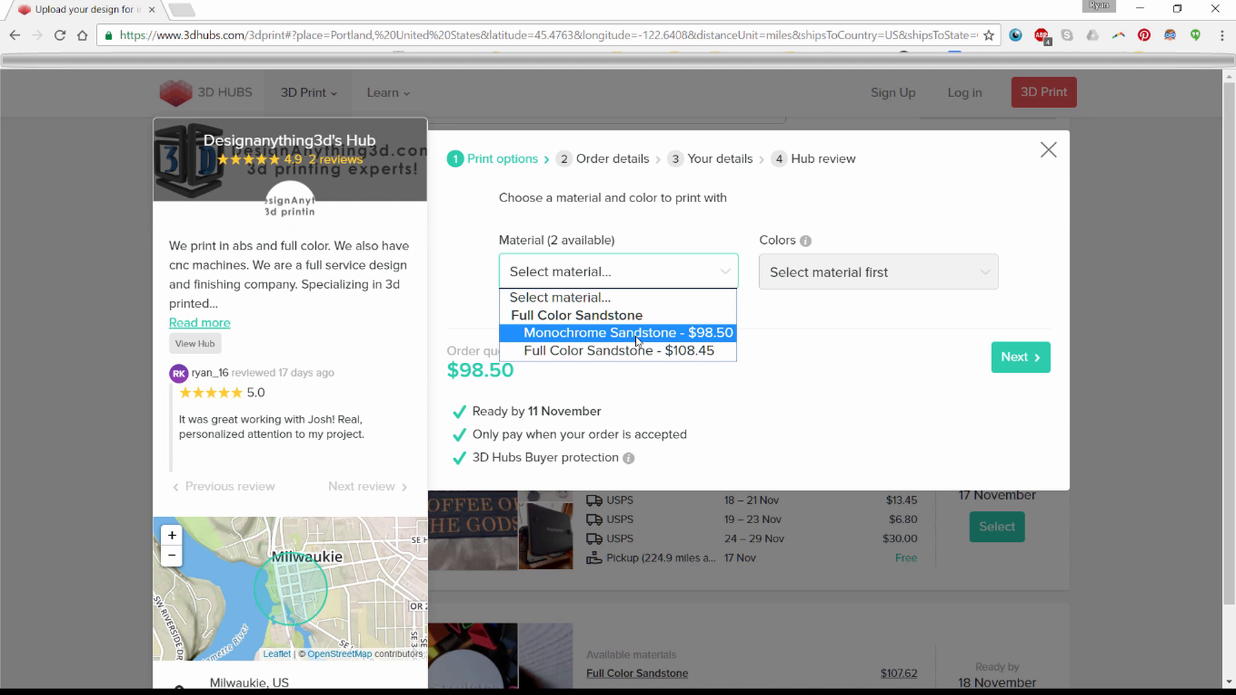
pyautogui.click(596, 350)
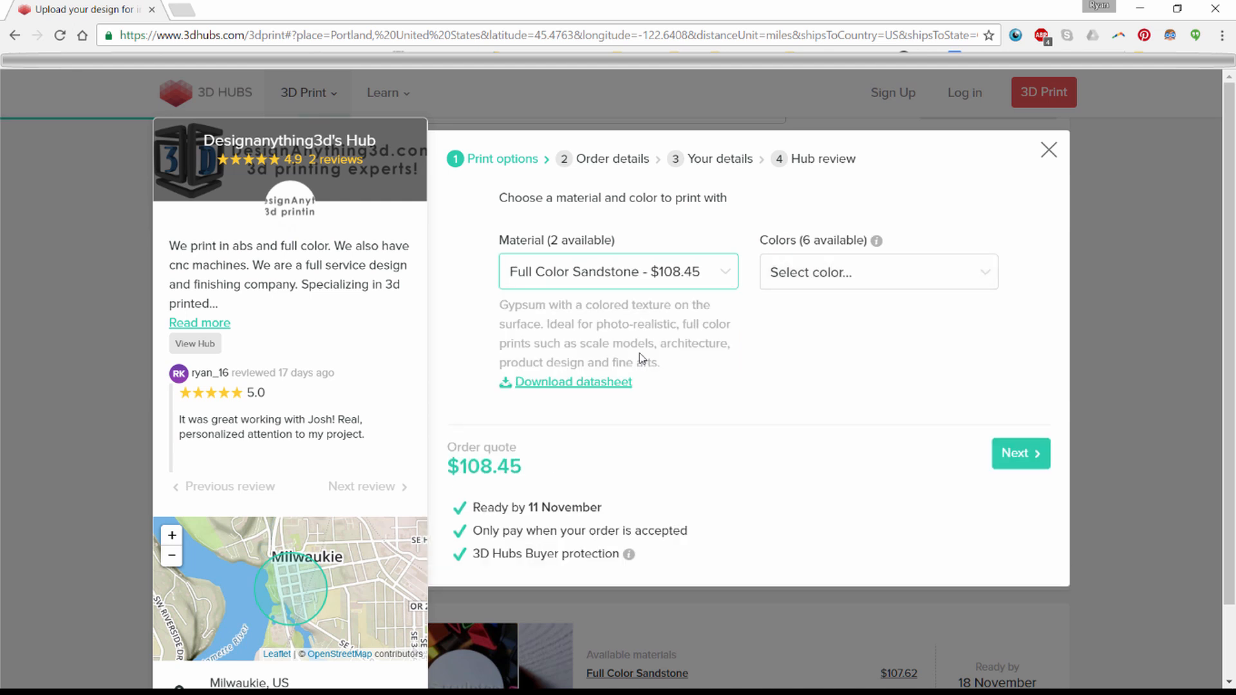
pyautogui.moveTo(855, 290)
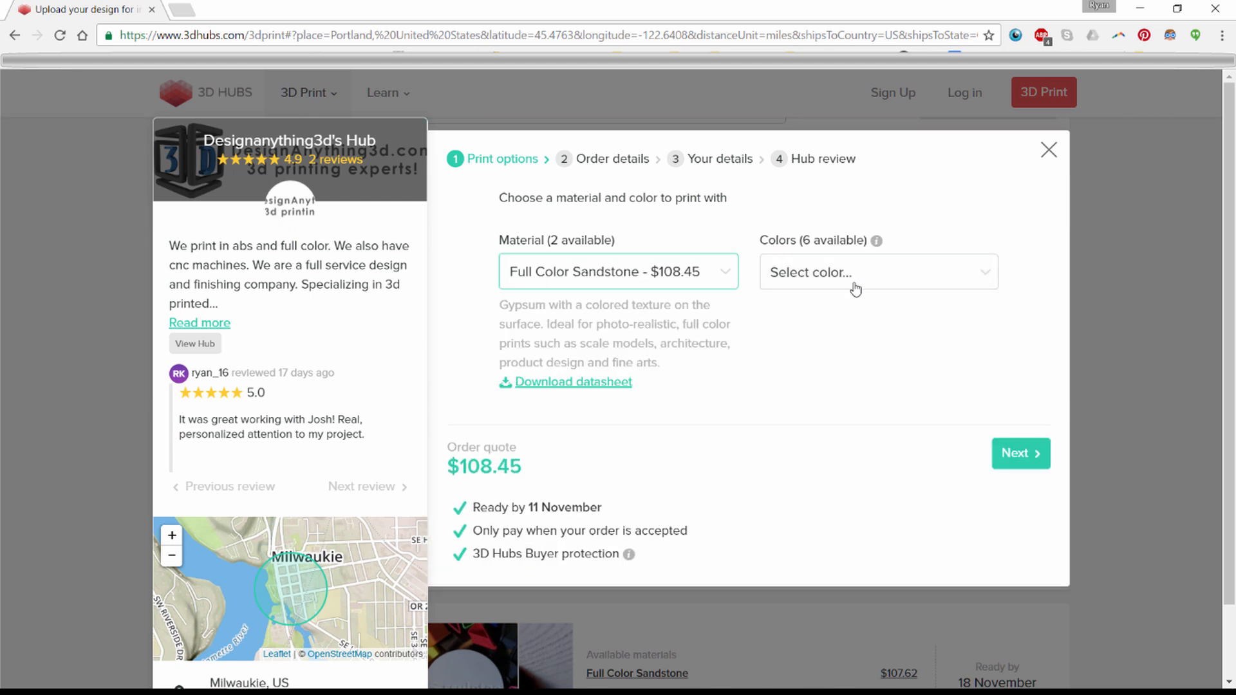
pyautogui.moveTo(851, 286)
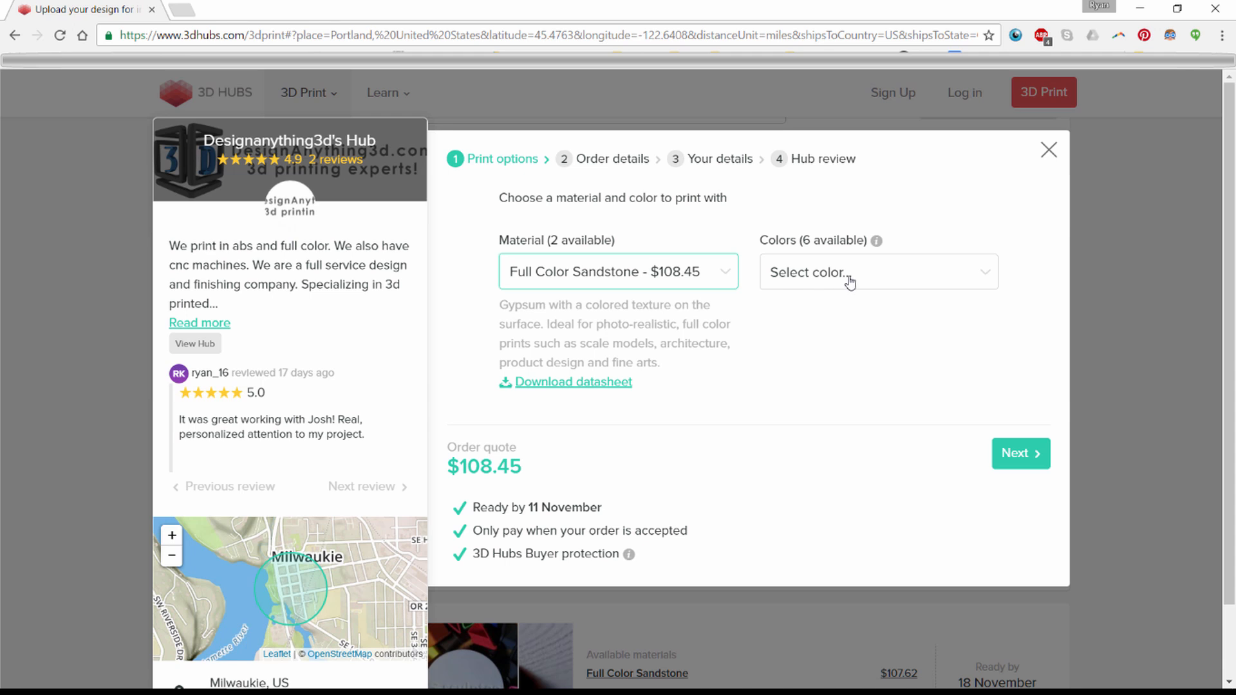
pyautogui.moveTo(853, 278)
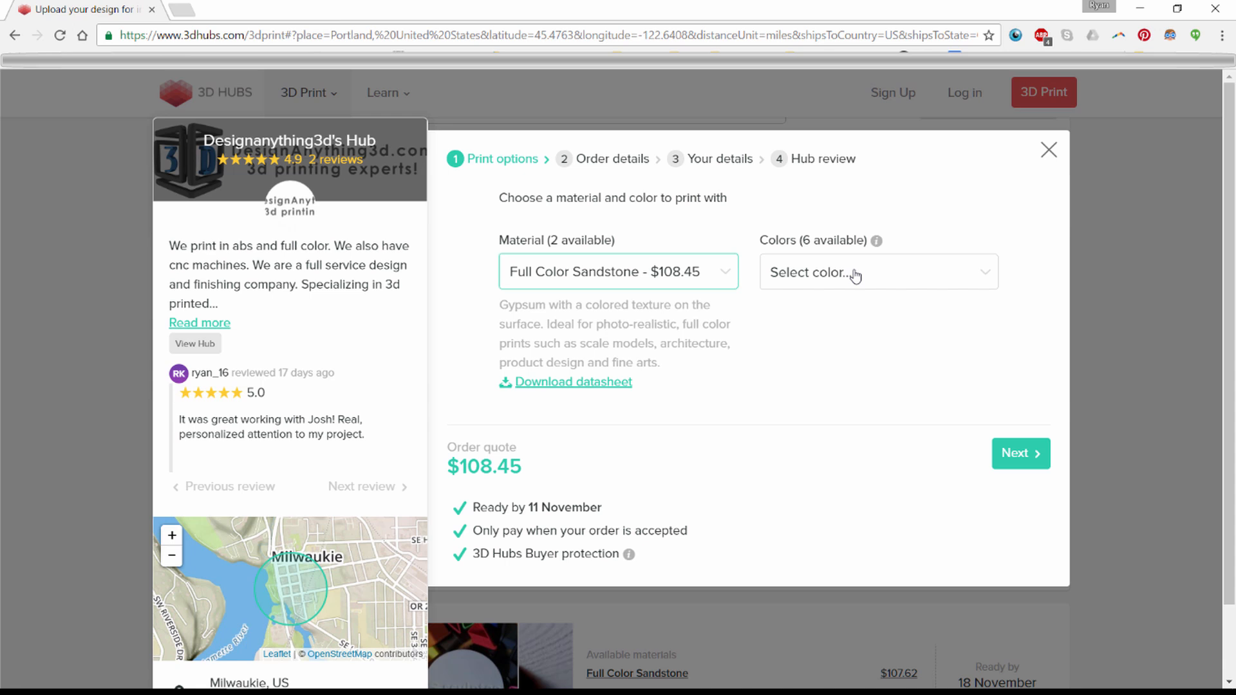
pyautogui.click(877, 272)
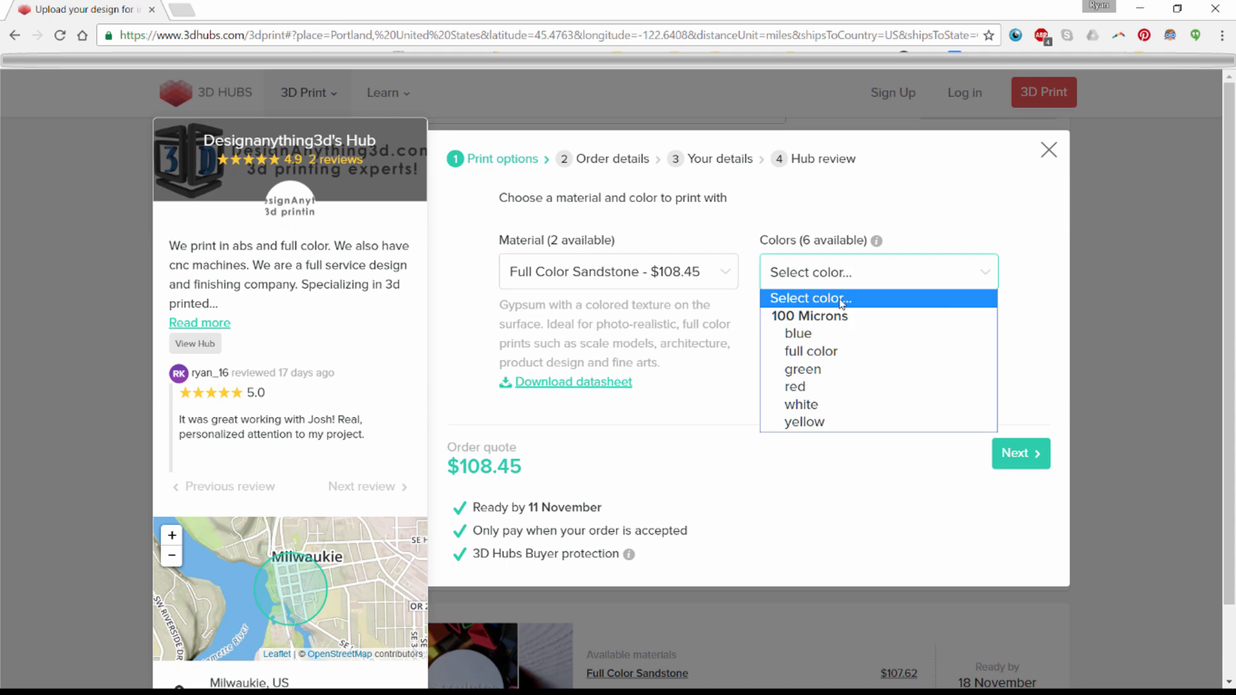
pyautogui.moveTo(798, 334)
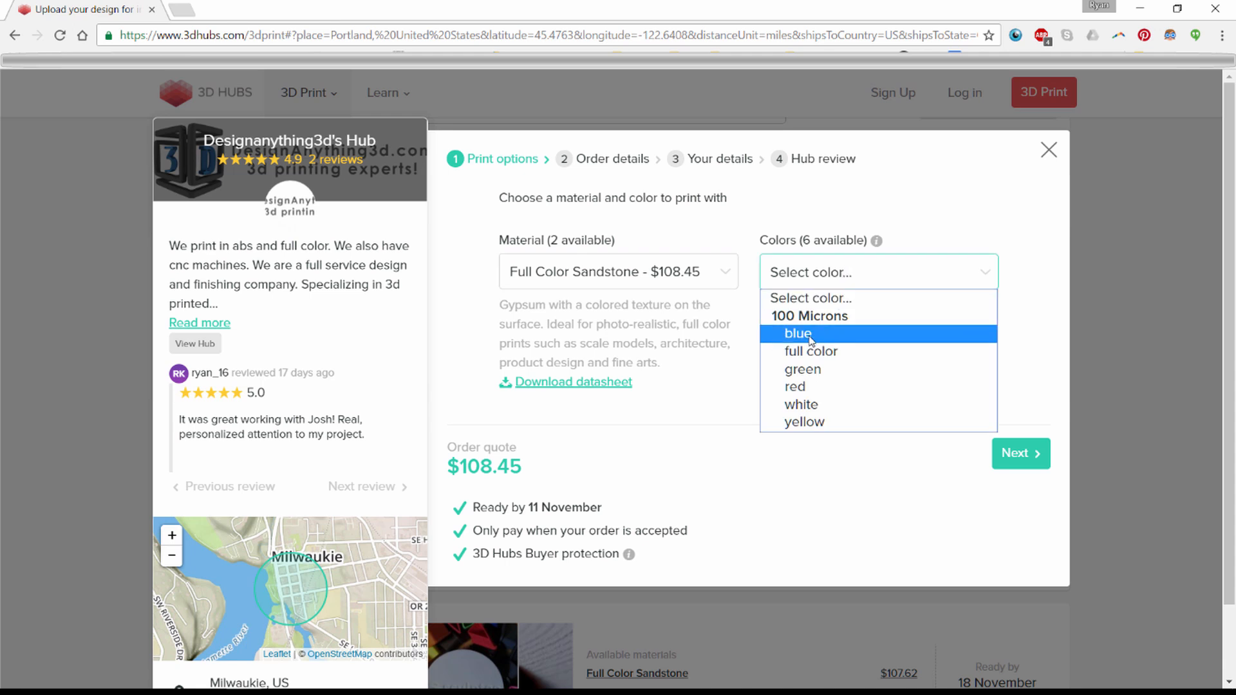
pyautogui.click(798, 334)
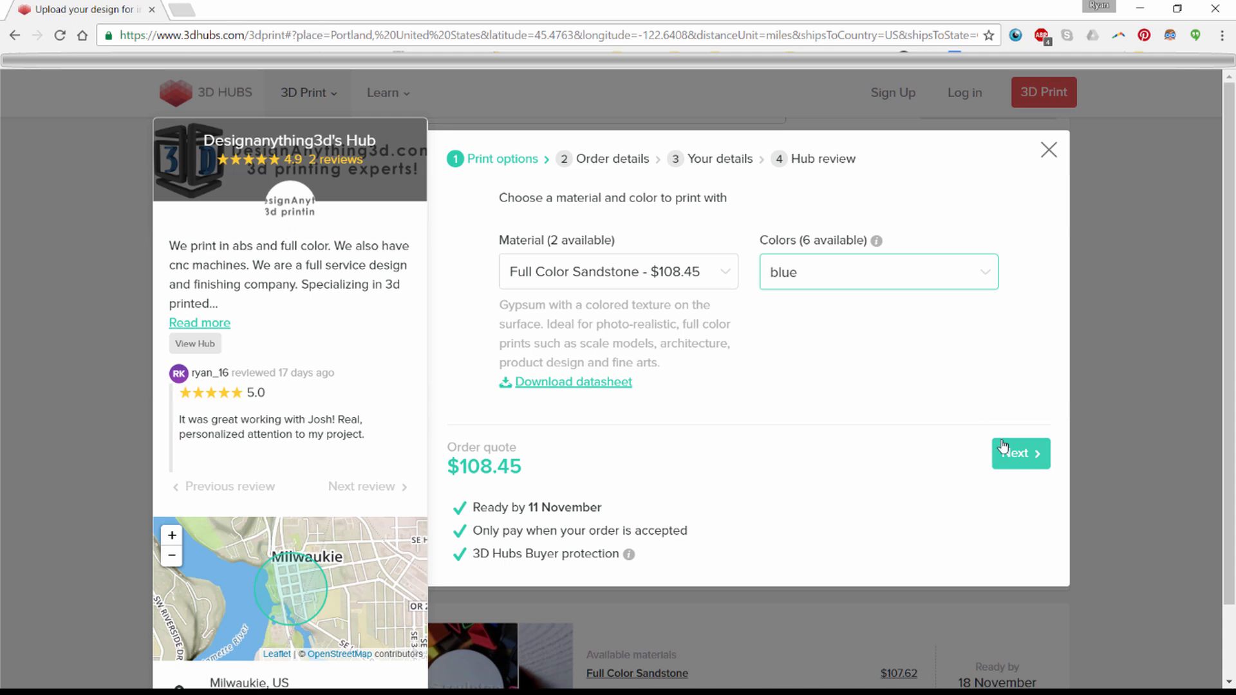
# On Order details, comment that a wrl file holds the full color and choose 'I will pick it up'.
pyautogui.click(1020, 454)
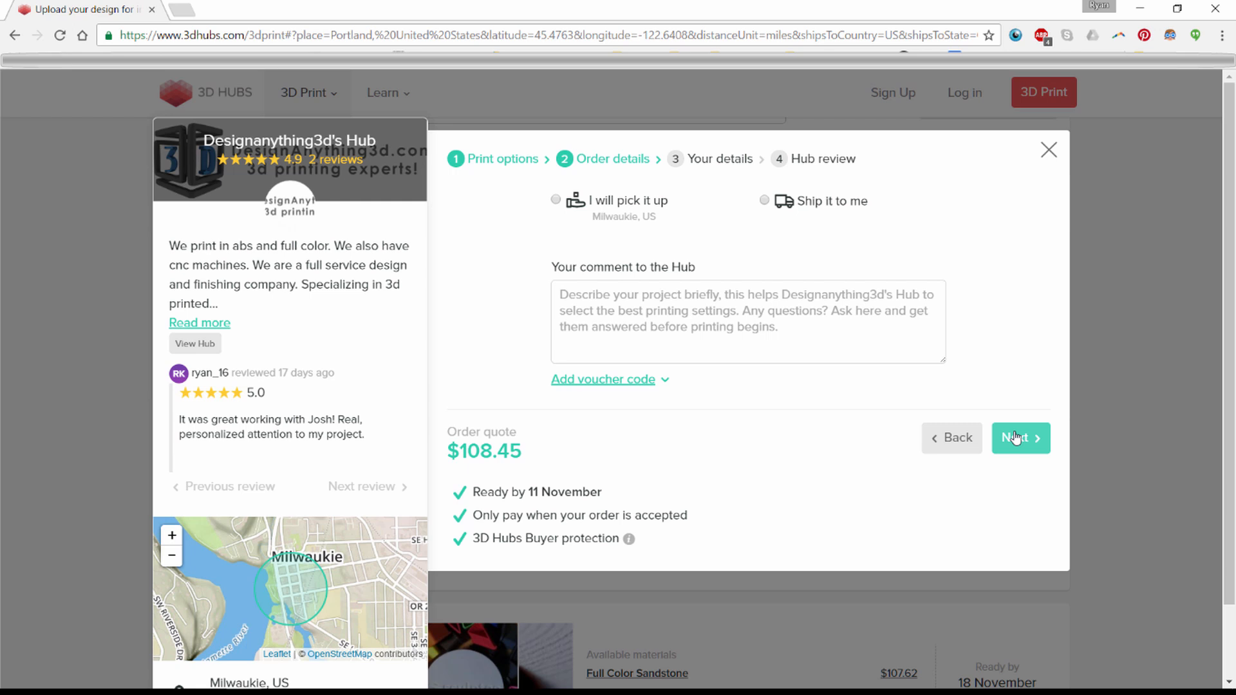
pyautogui.click(747, 321)
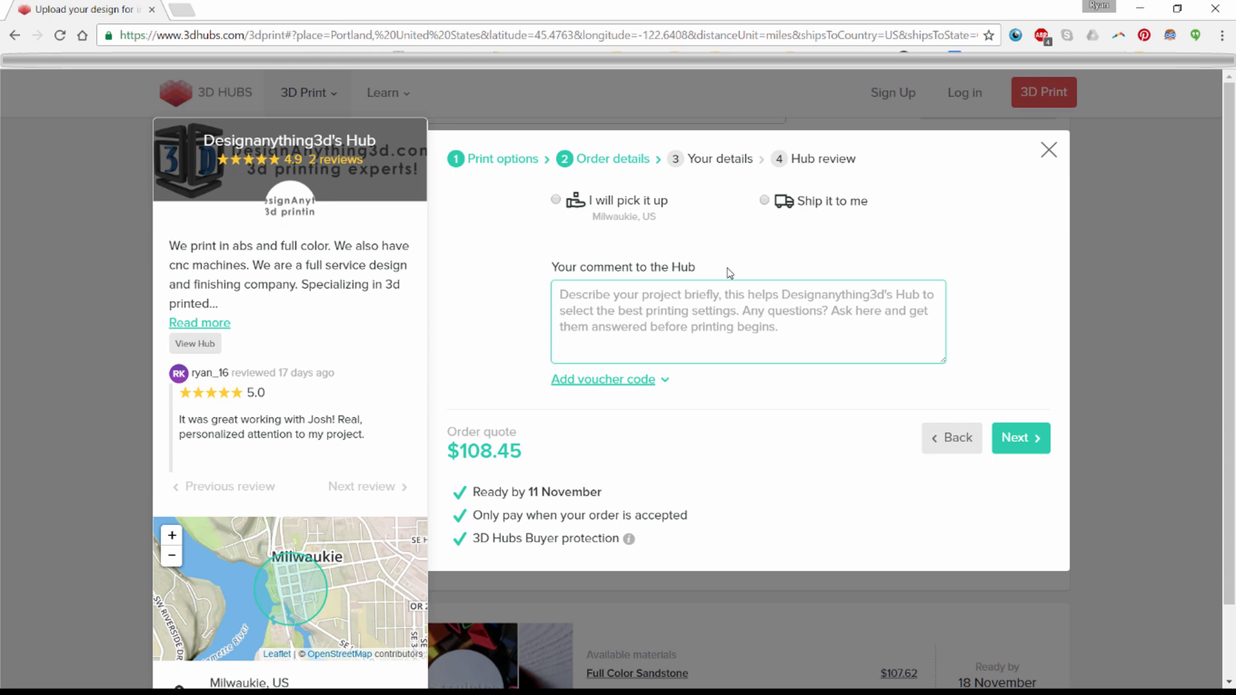
pyautogui.write('I have a 2')
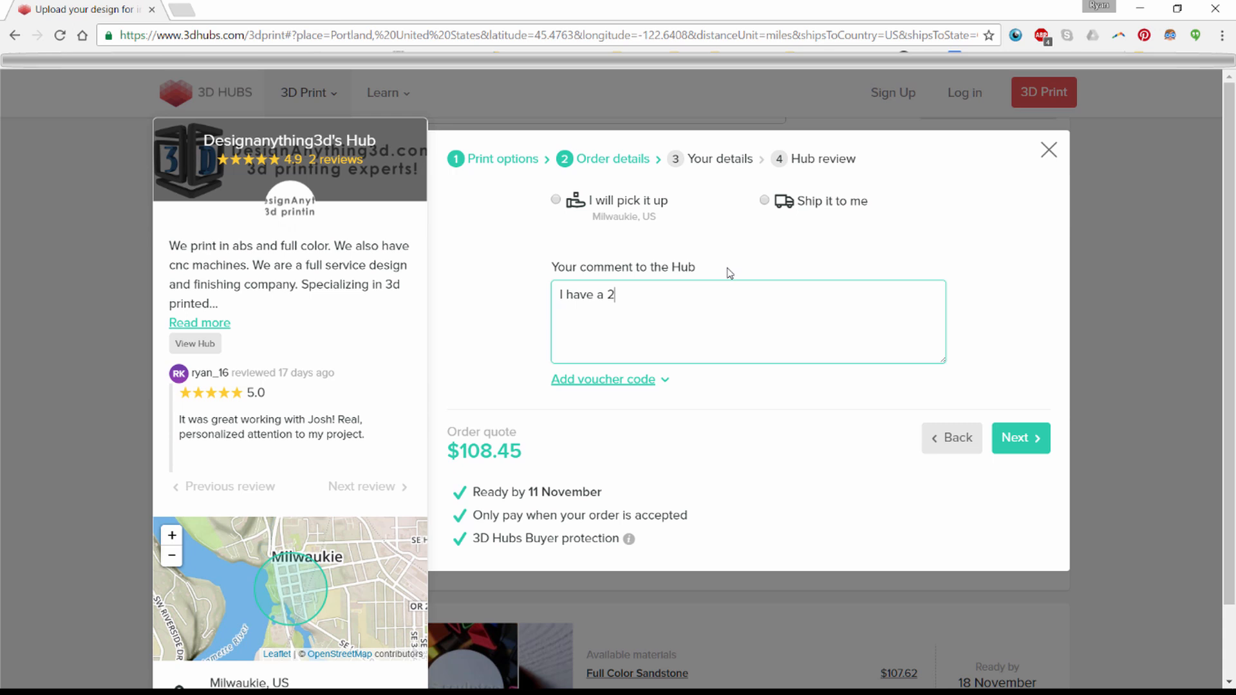
pyautogui.write('wrl file with the full col')
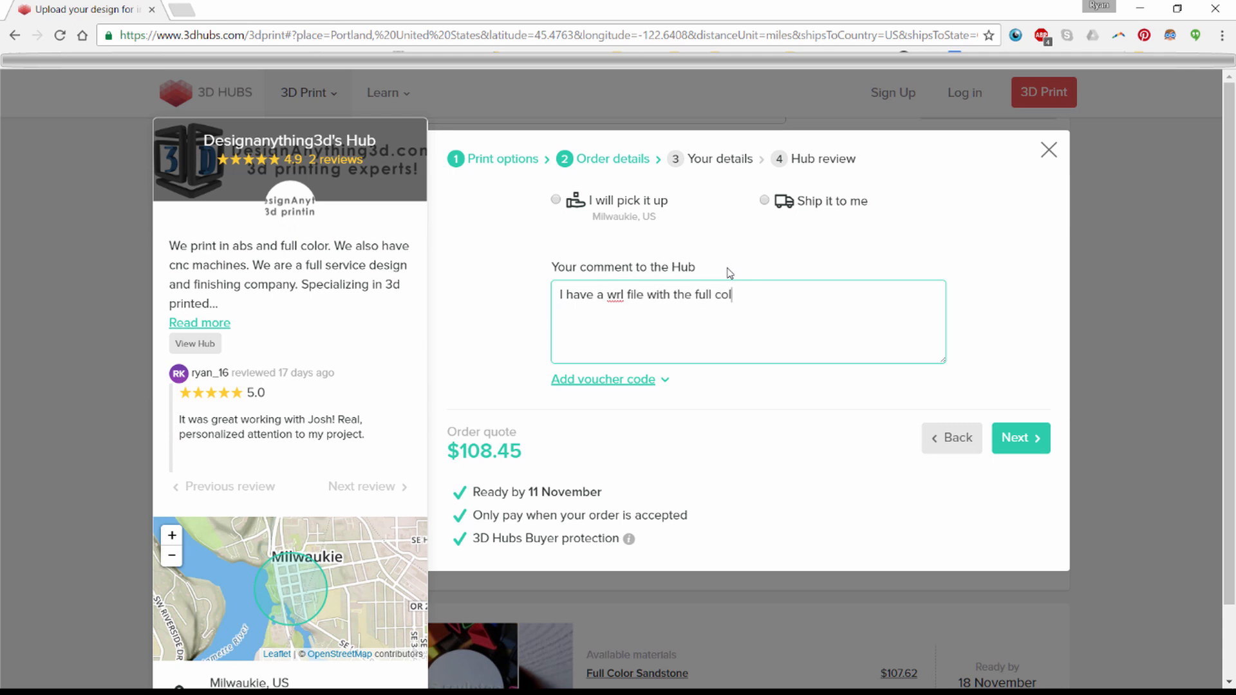
pyautogui.write('or.')
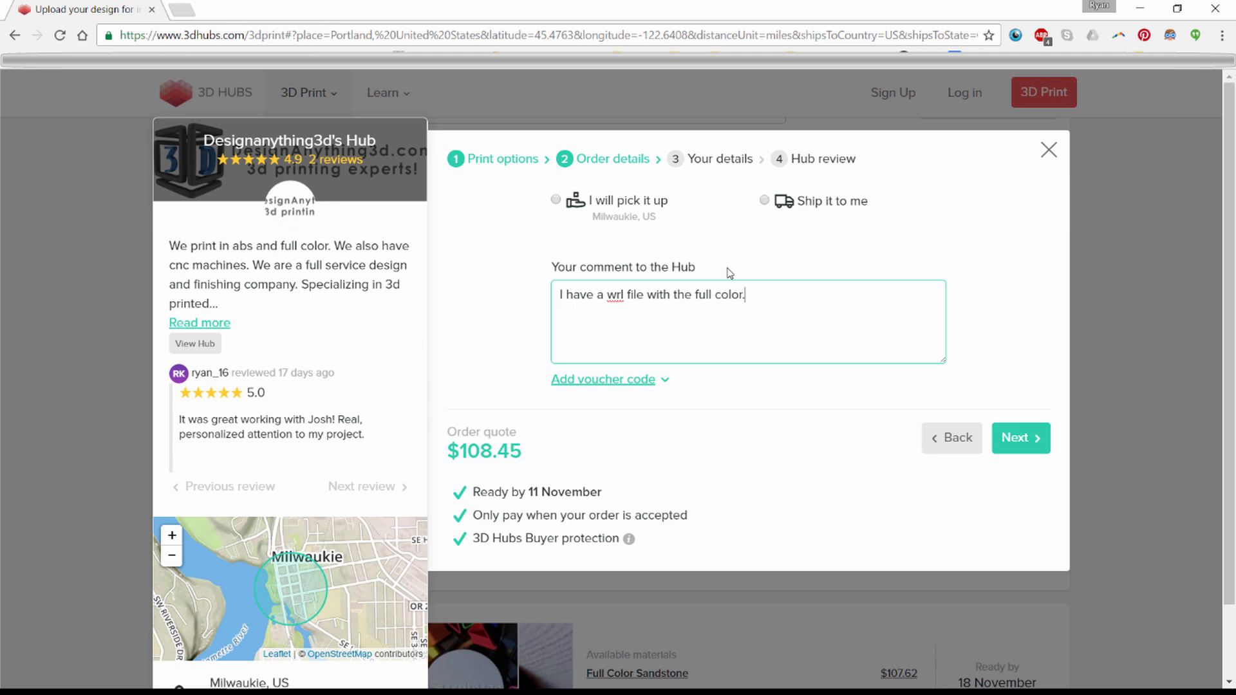
pyautogui.click(557, 199)
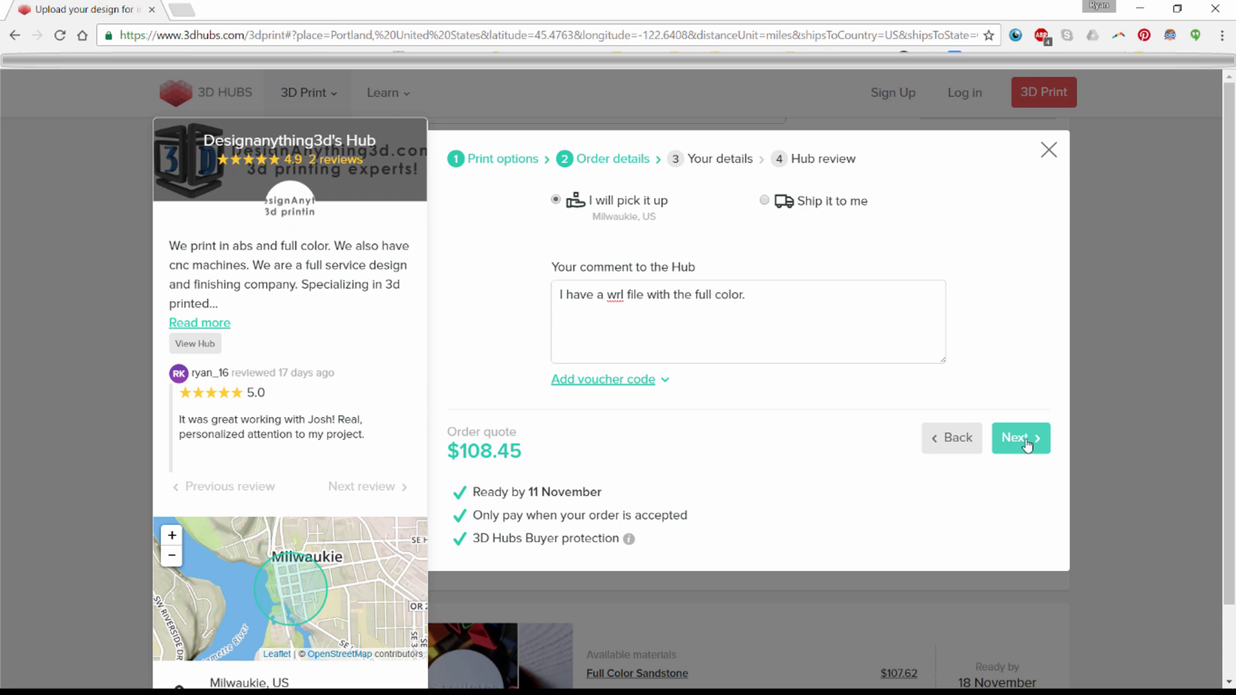
# Advance to the Your details step with the quote still at $108.45.
pyautogui.click(1020, 437)
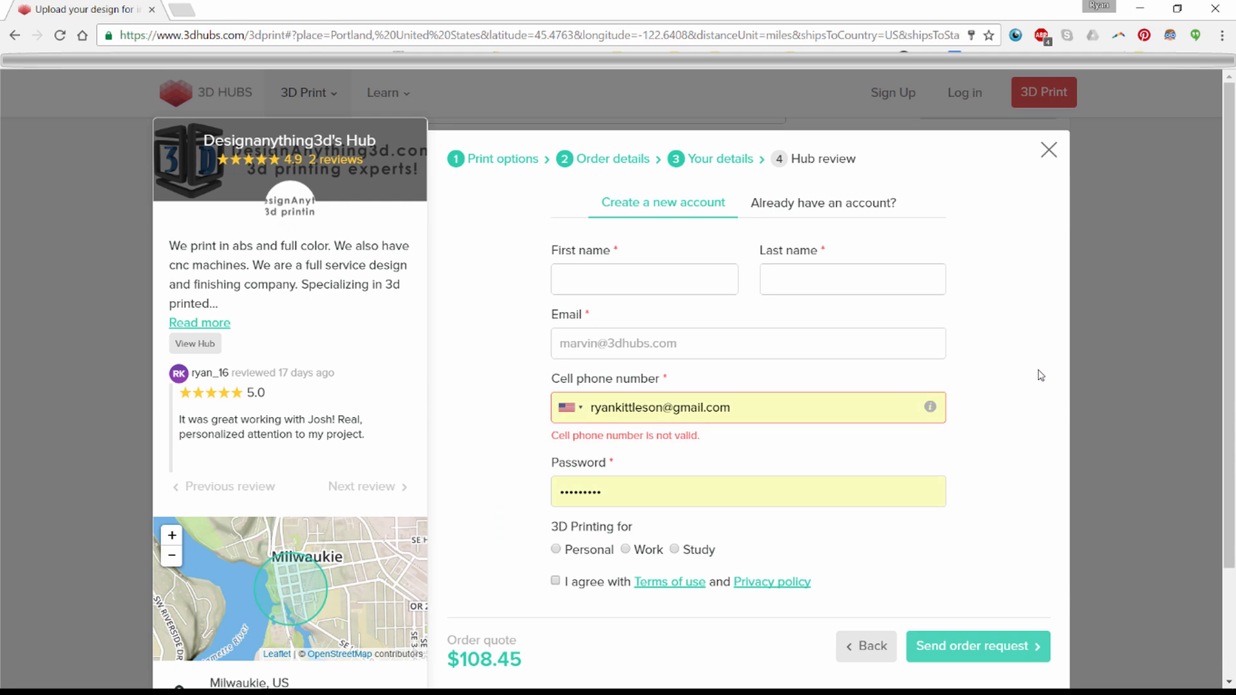
pyautogui.moveTo(1041, 369)
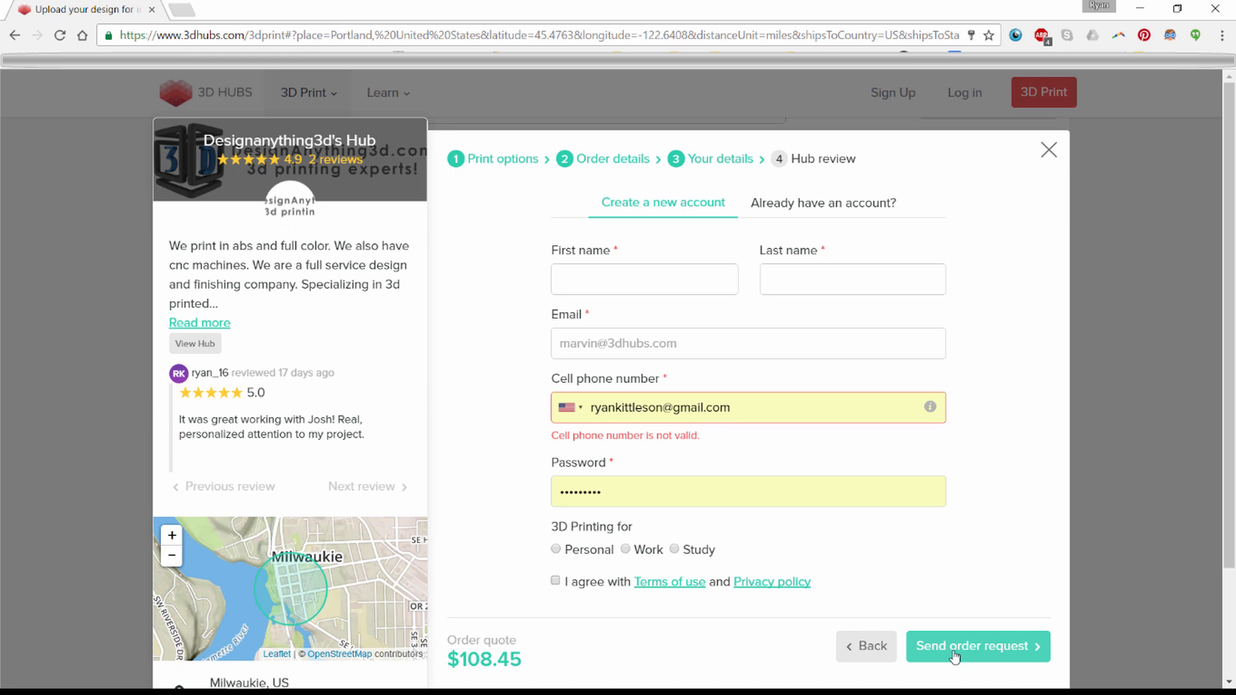
pyautogui.moveTo(989, 621)
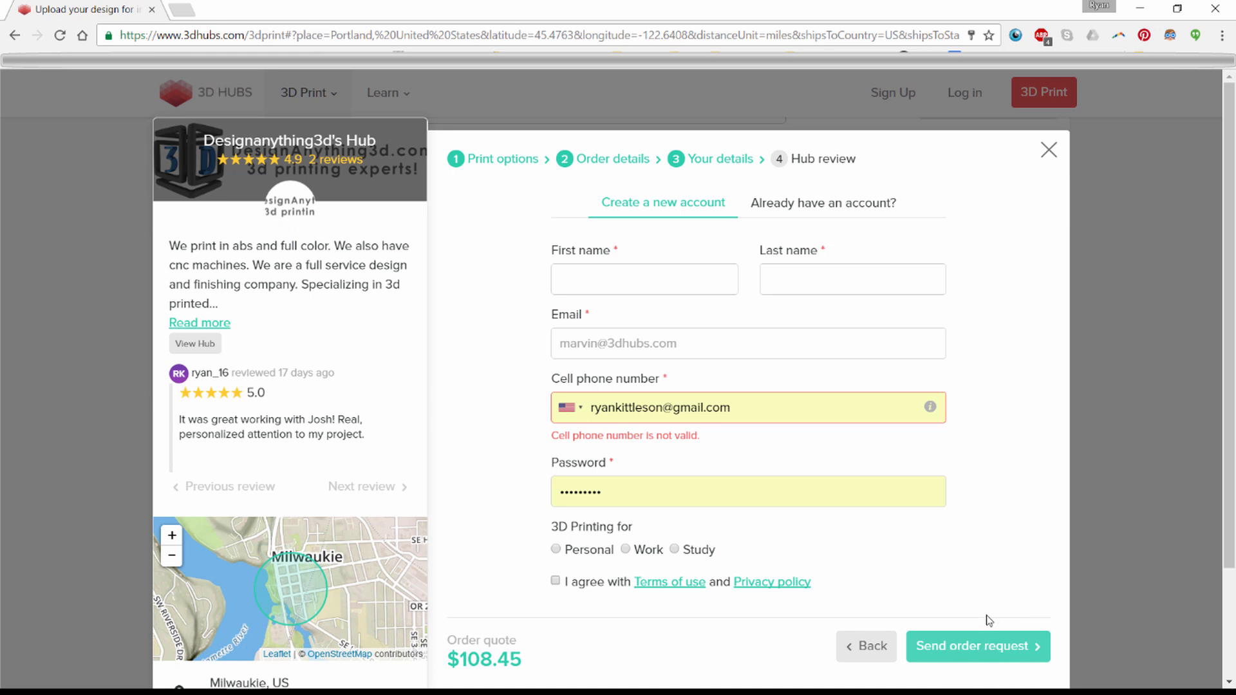
pyautogui.moveTo(991, 552)
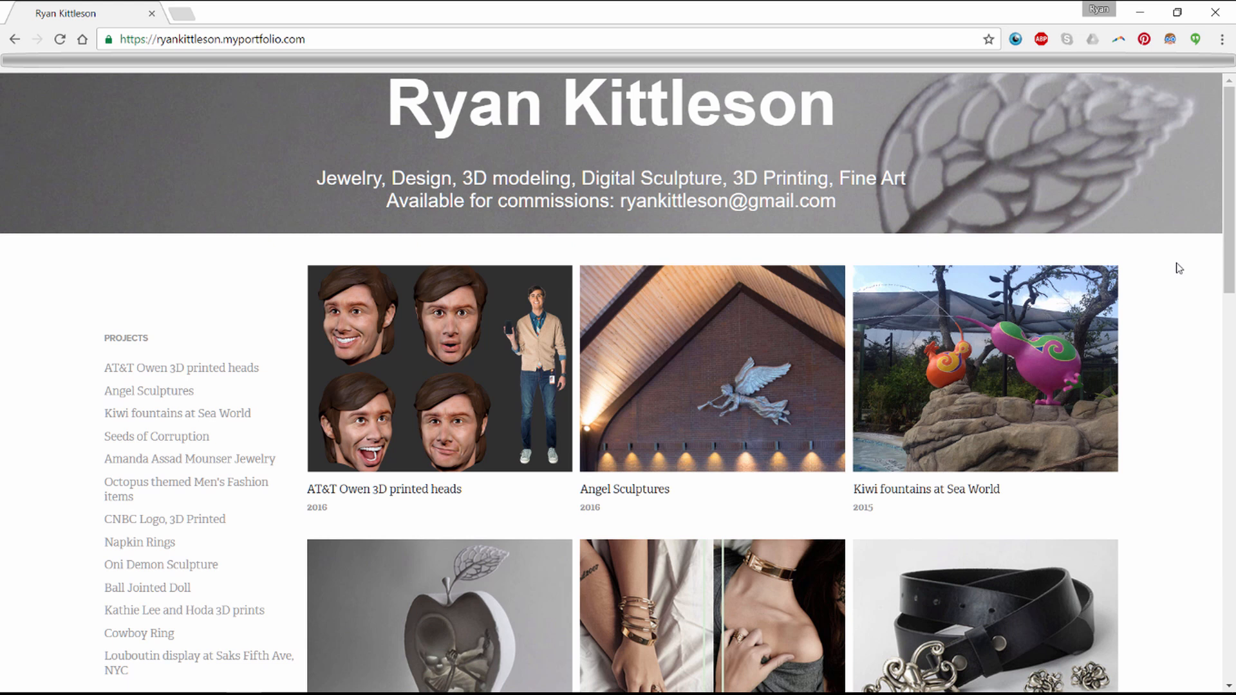
# Scroll the portfolio gallery down to the Louboutin display at Saks Fifth Ave project.
pyautogui.scroll(-3)
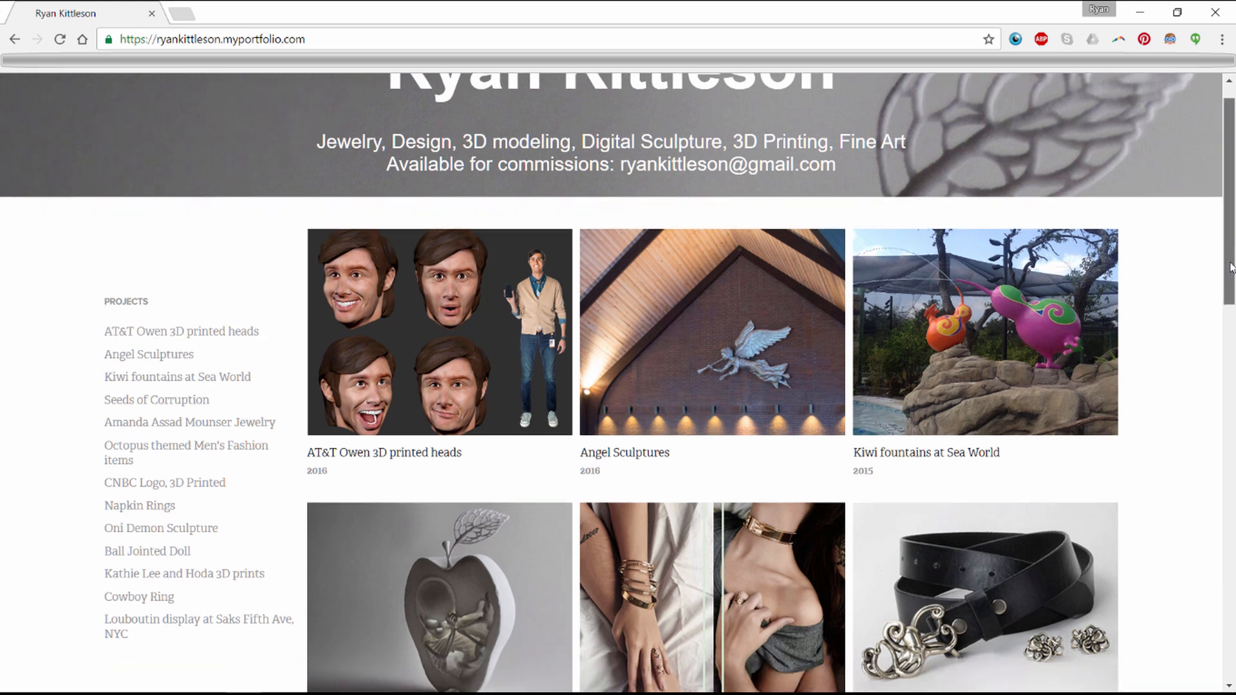
pyautogui.scroll(-3)
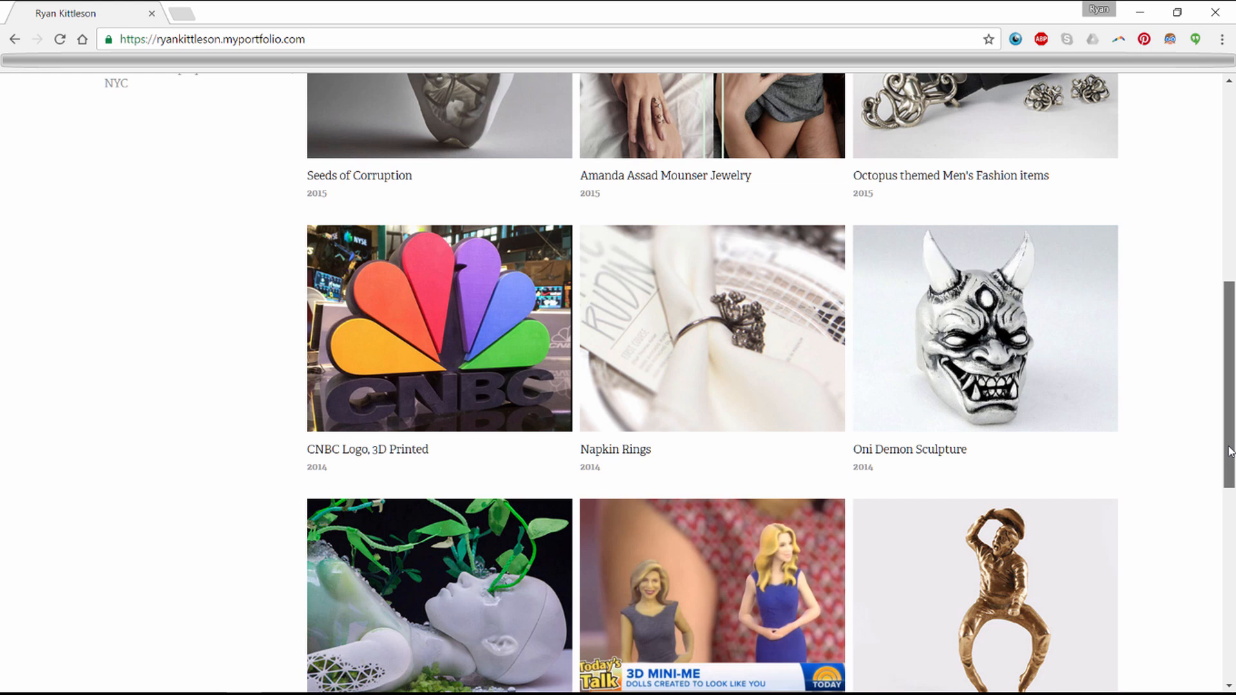
pyautogui.scroll(-3)
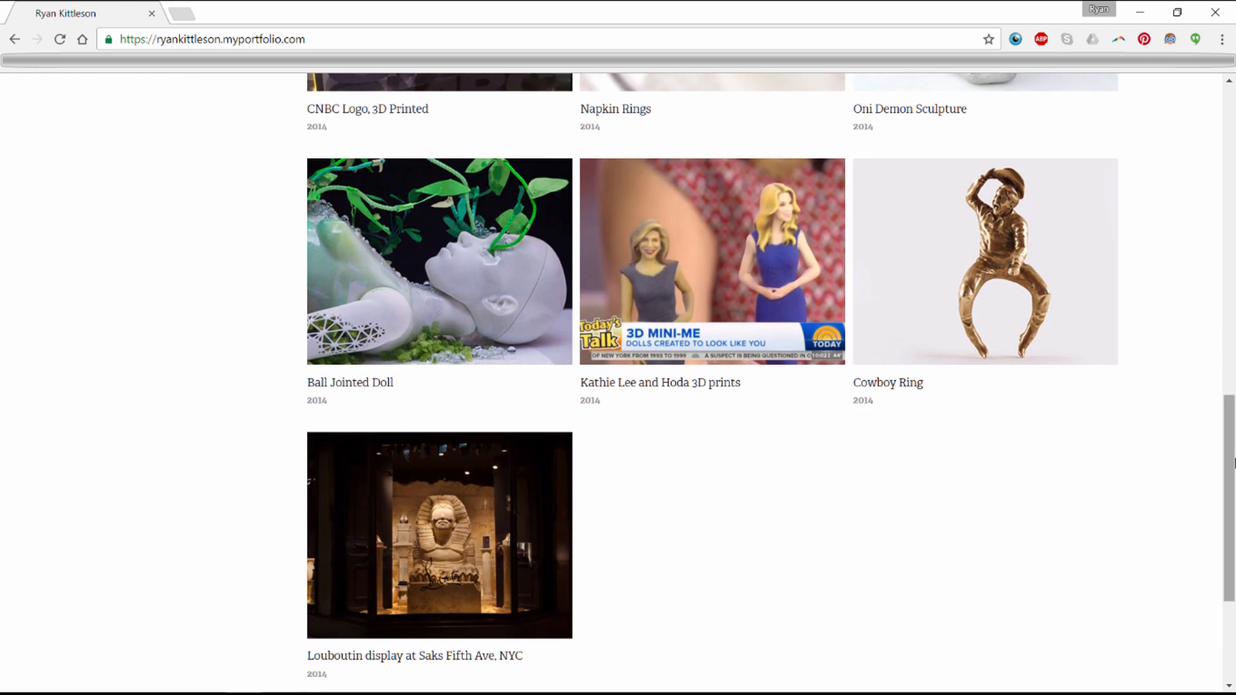